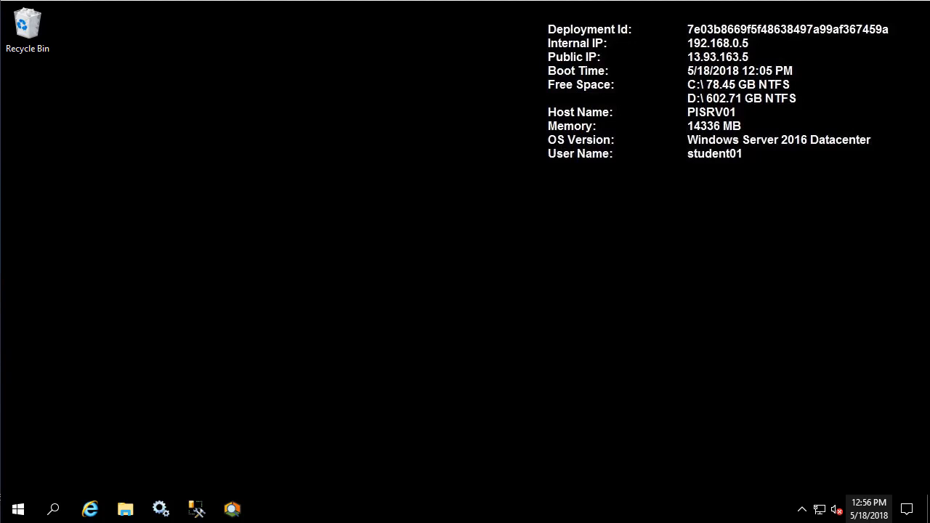
Step: Launch PI SQL Commander Lite from the PI System folder in the Start menu
{"action": "left_click", "coordinate": [17, 508]}
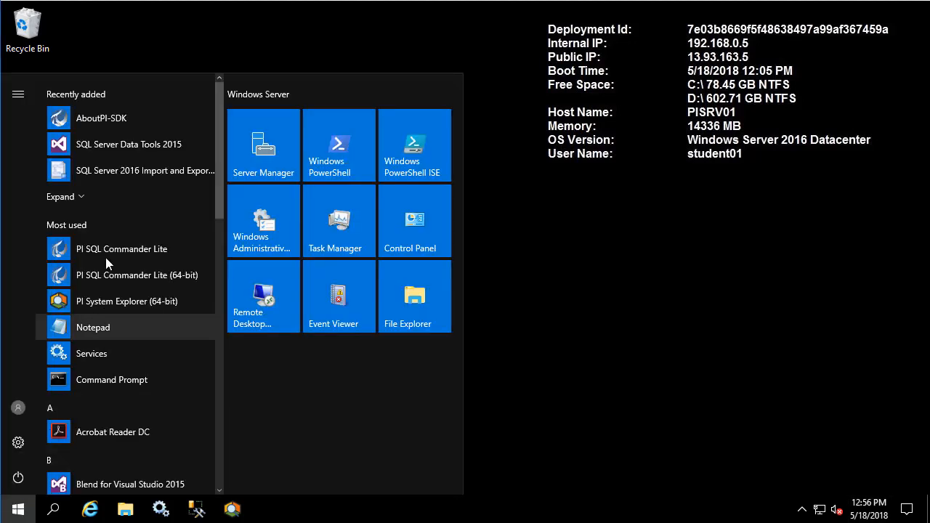
{"action": "scroll", "scroll_direction": "down", "scroll_amount": 3}
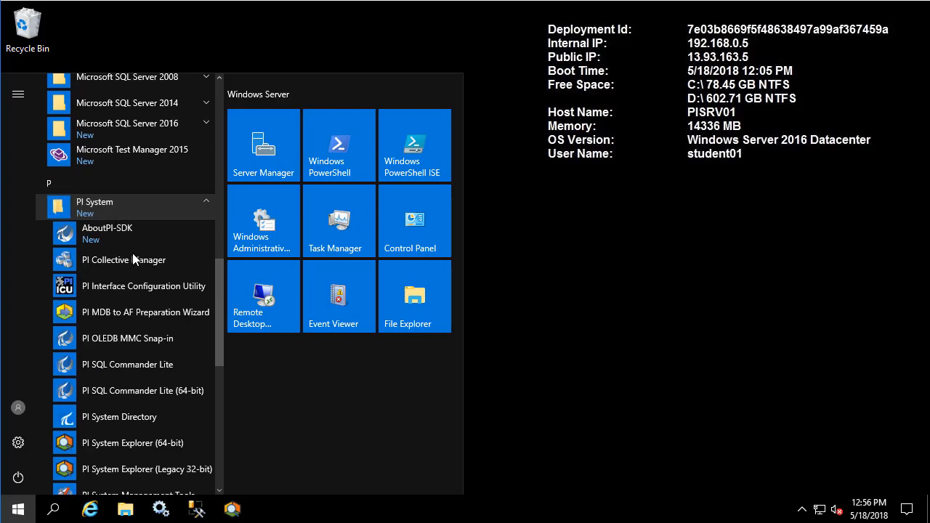
{"action": "left_click", "coordinate": [128, 364]}
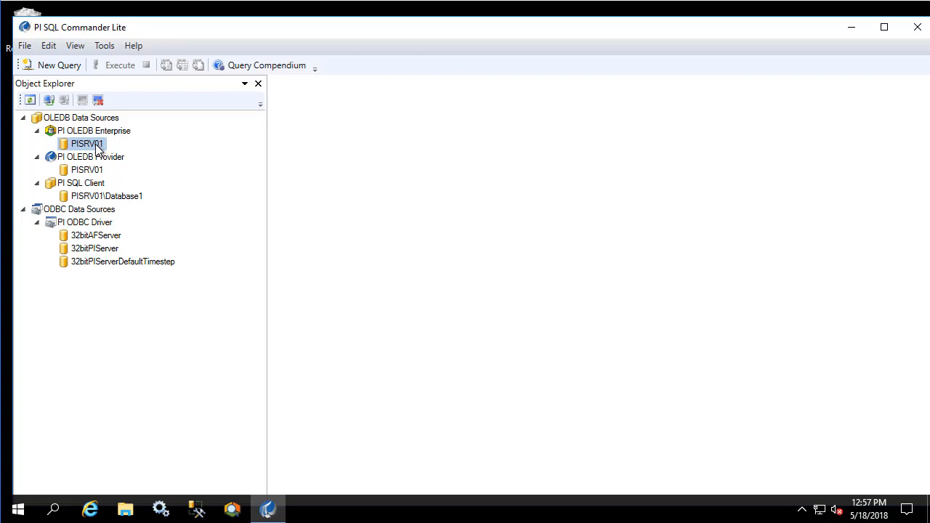
Step: Connect to PISRV01 under PI OLEDB Enterprise using Windows NT Integrated security
{"action": "right_click", "coordinate": [86, 144]}
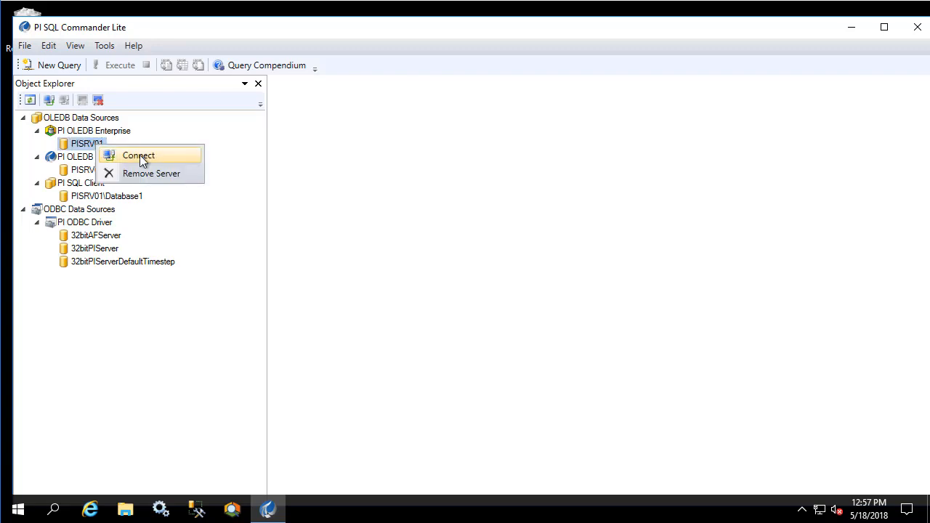
{"action": "left_click", "coordinate": [139, 156]}
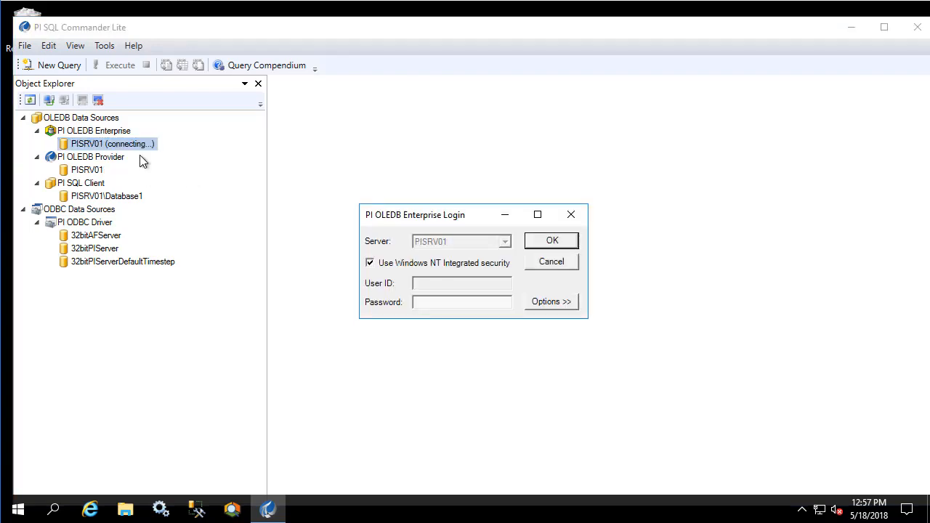
{"action": "mouse_move", "coordinate": [551, 242]}
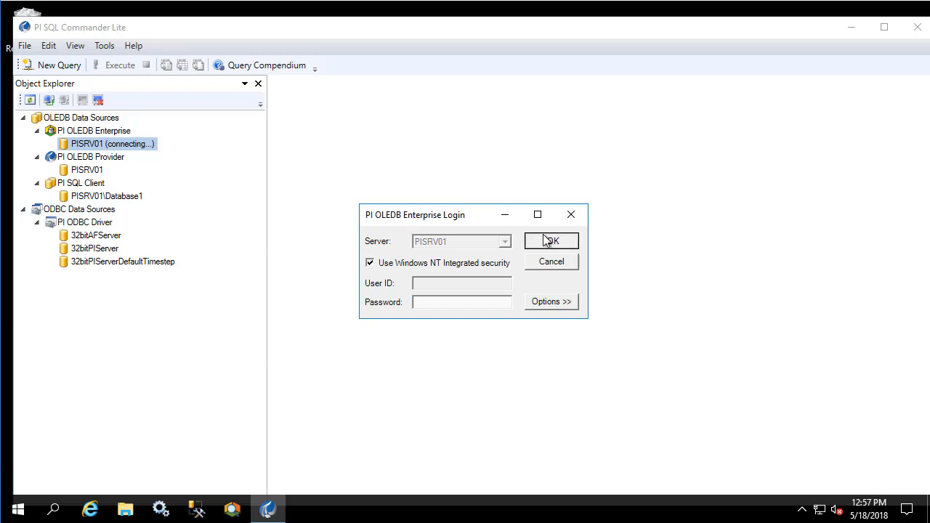
{"action": "left_click", "coordinate": [553, 241]}
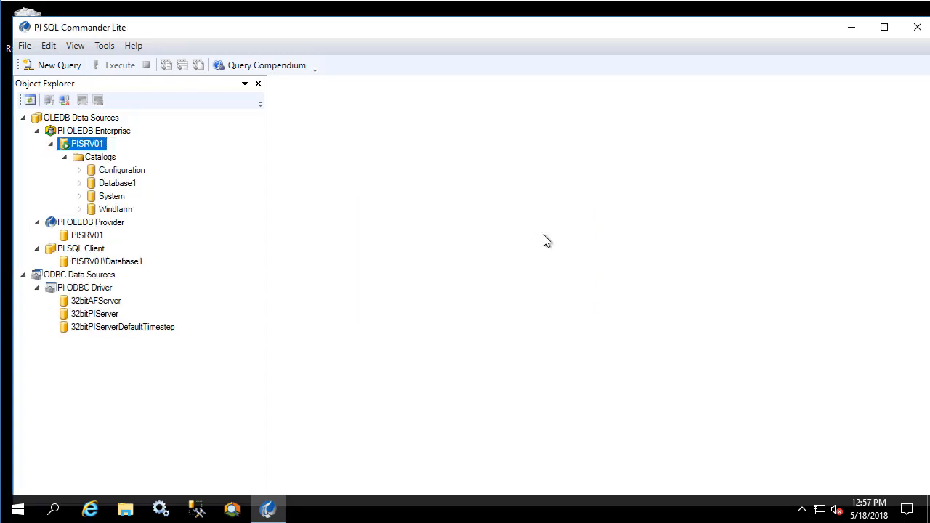
{"action": "mouse_move", "coordinate": [522, 360]}
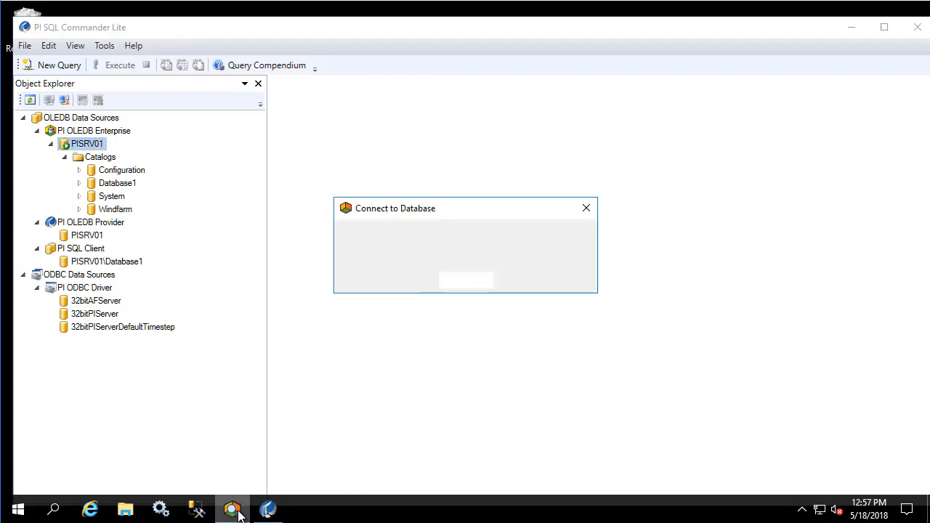
{"action": "left_click", "coordinate": [586, 208]}
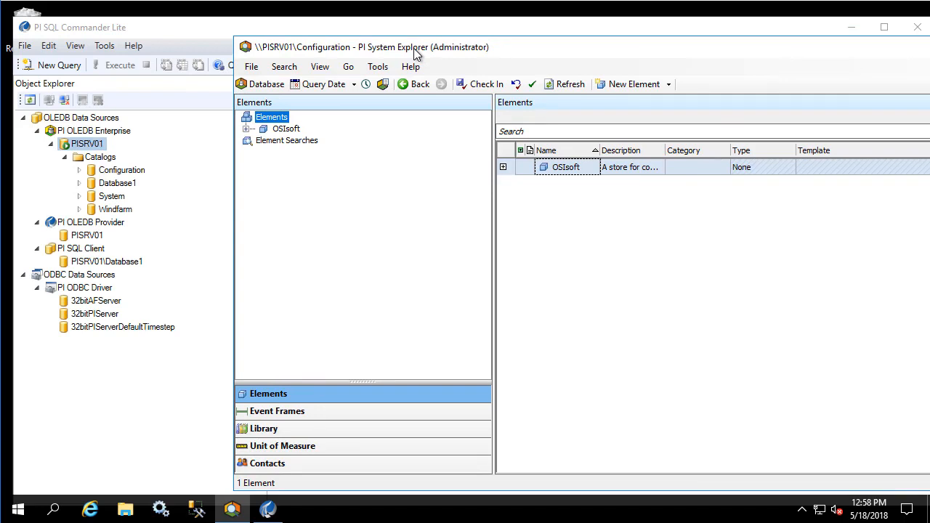
{"action": "left_click", "coordinate": [268, 83]}
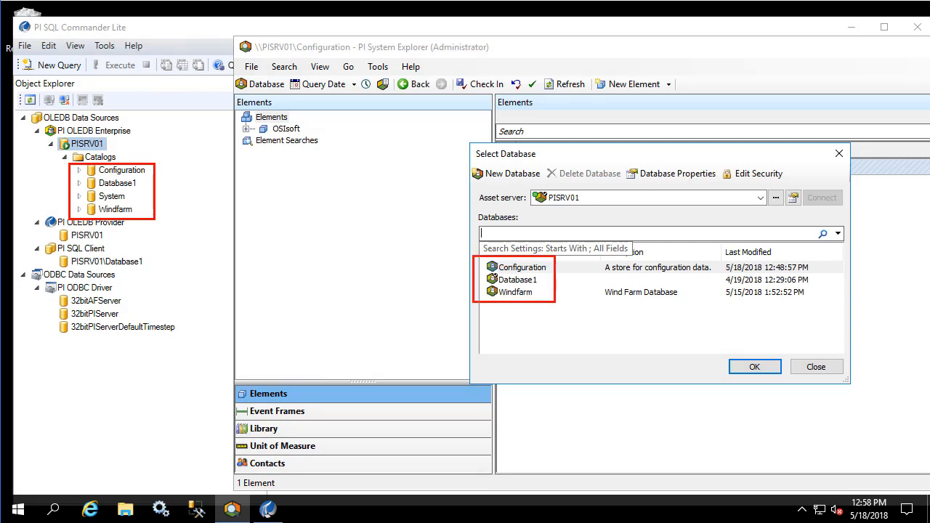
{"action": "left_click", "coordinate": [755, 367]}
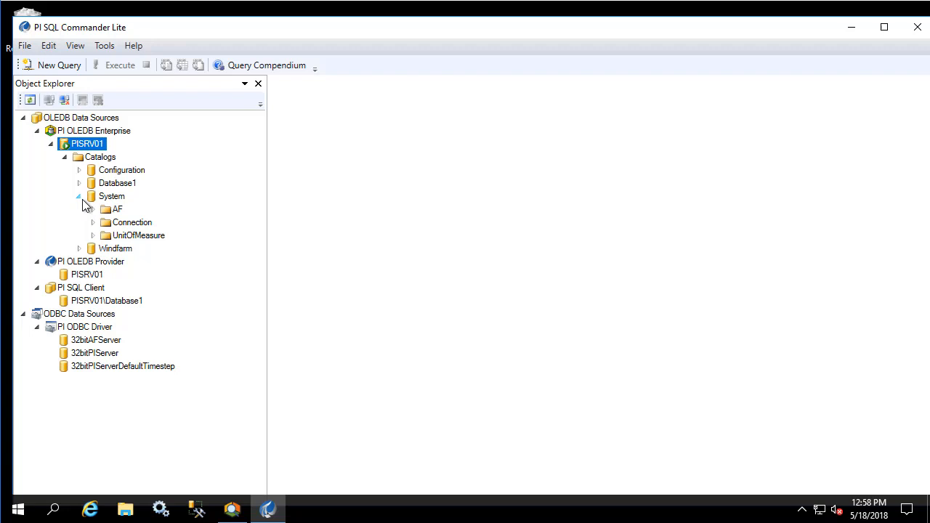
{"action": "left_click", "coordinate": [78, 196]}
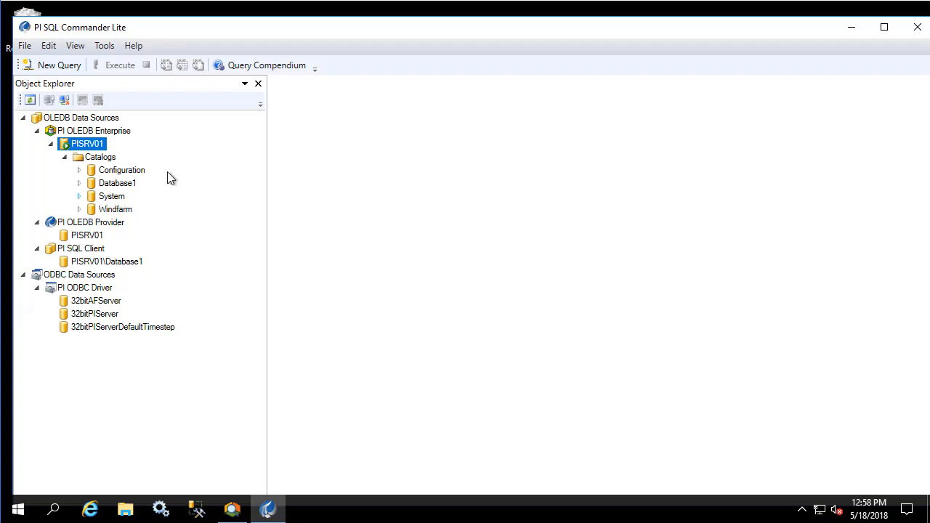
{"action": "mouse_move", "coordinate": [259, 64]}
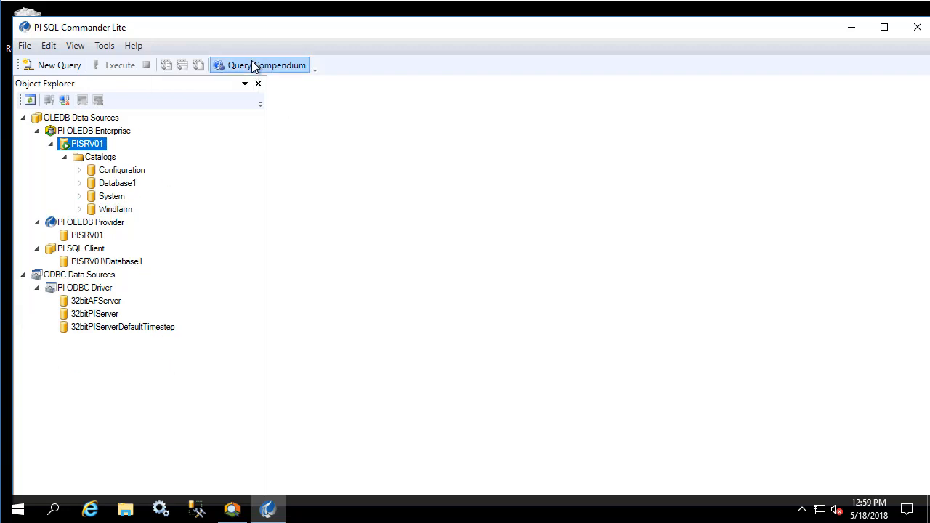
Step: Show the Query Compendium's PI OLEDB Enterprise Asset Database queries and select 1-CurrentElementHierarchy.sql
{"action": "left_click", "coordinate": [259, 64]}
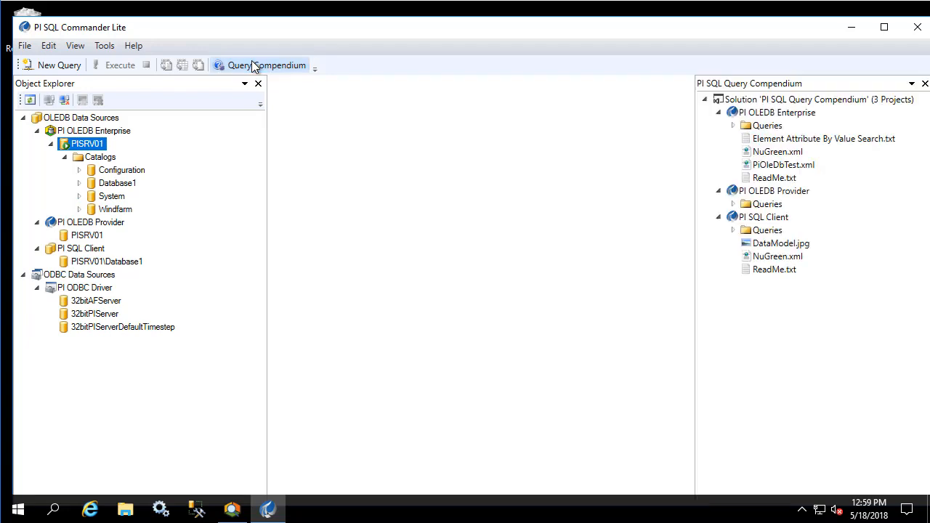
{"action": "mouse_move", "coordinate": [268, 152]}
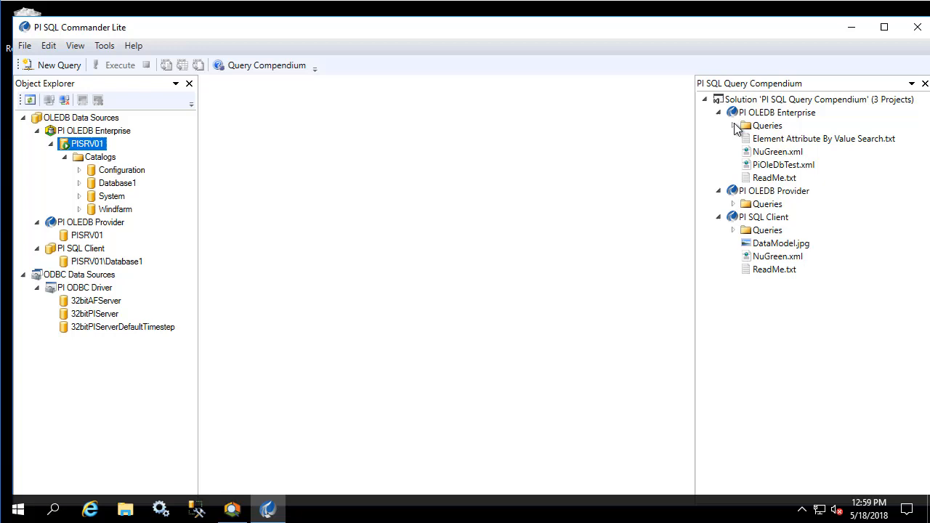
{"action": "left_click", "coordinate": [733, 125]}
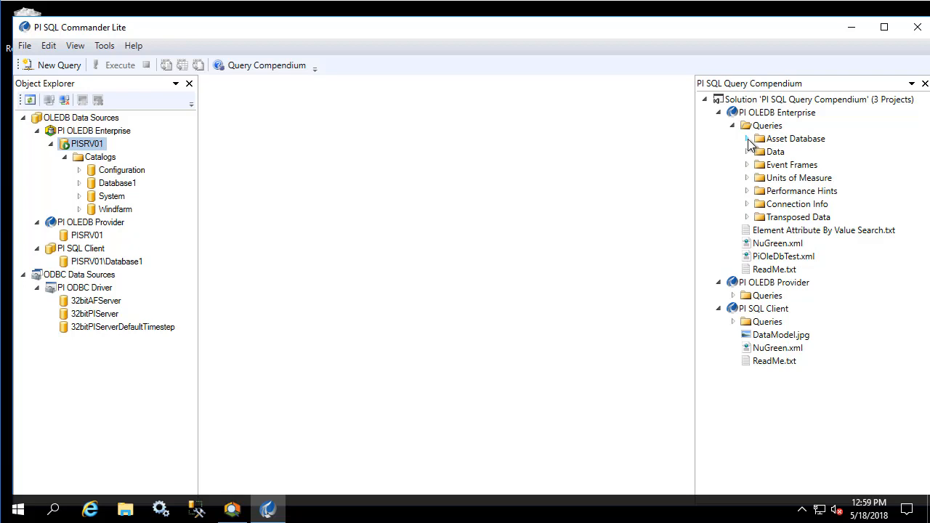
{"action": "left_click", "coordinate": [747, 139]}
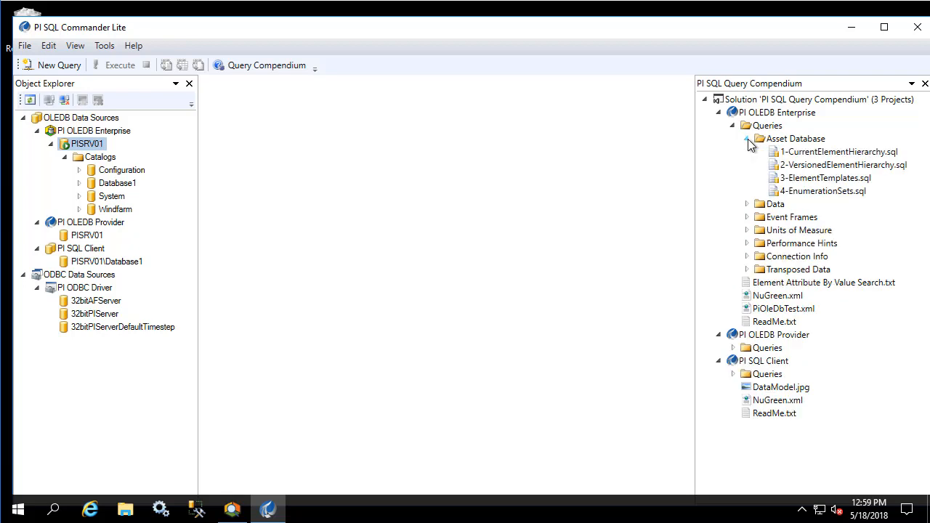
{"action": "mouse_move", "coordinate": [823, 159]}
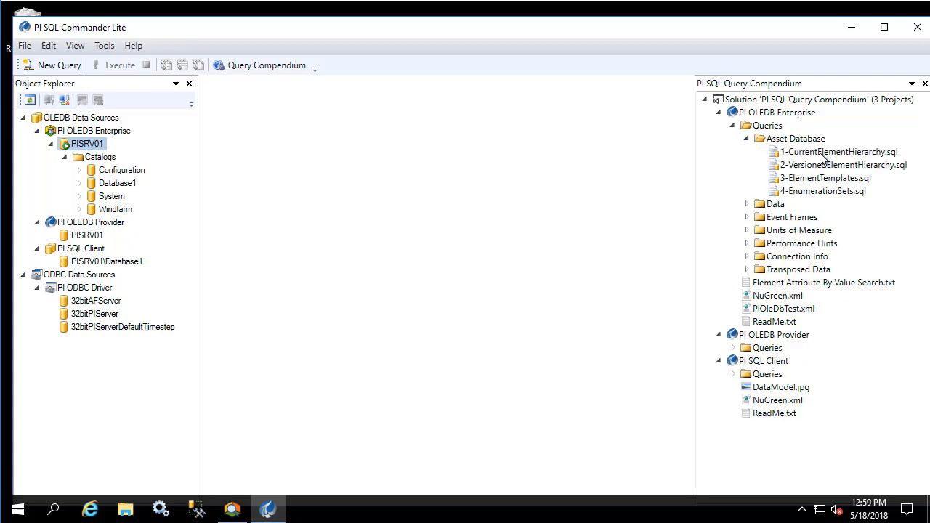
{"action": "left_click", "coordinate": [840, 153]}
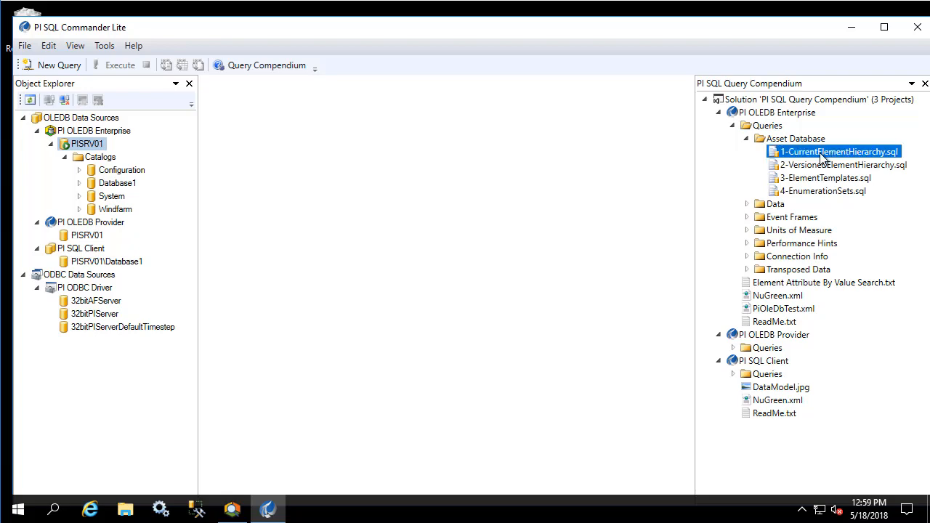
Step: Run the single element hierarchy folder query from 1-CurrentElementHierarchy.sql
{"action": "double_click", "coordinate": [840, 151]}
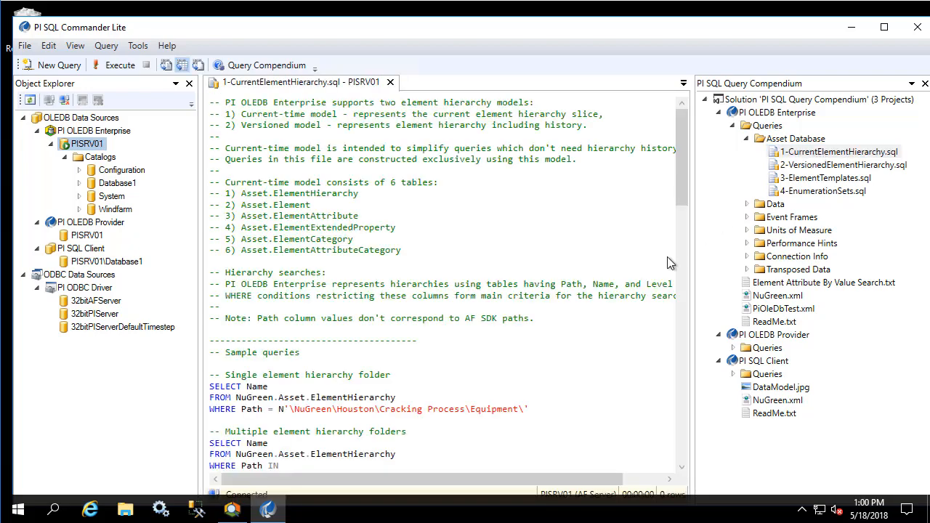
{"action": "left_click_drag", "start_coordinate": [209, 387], "coordinate": [529, 409]}
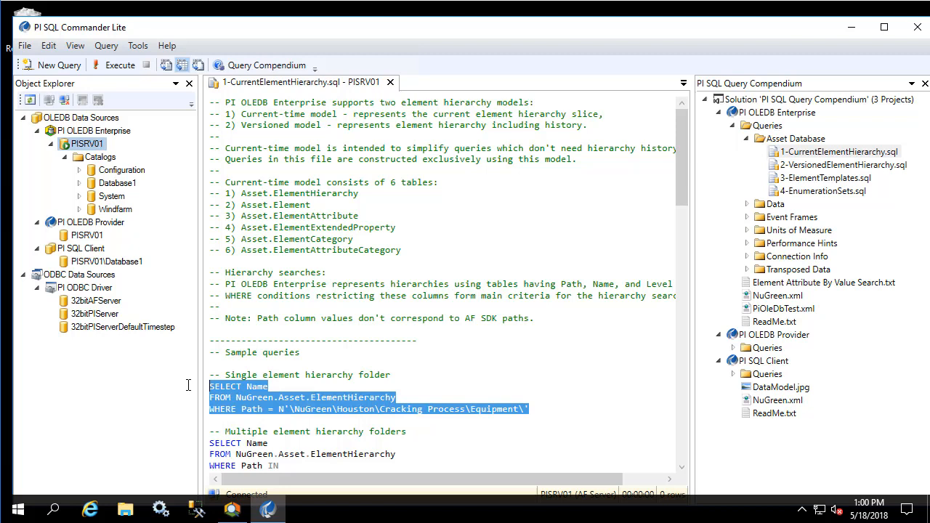
{"action": "left_click", "coordinate": [114, 64]}
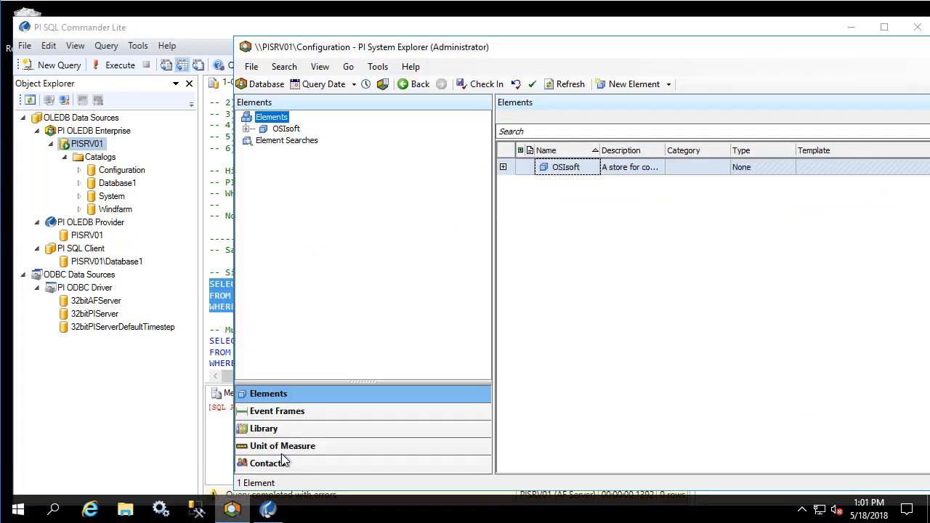
Step: Create and open a new NuGreen AF database in PI System Explorer
{"action": "left_click", "coordinate": [266, 83]}
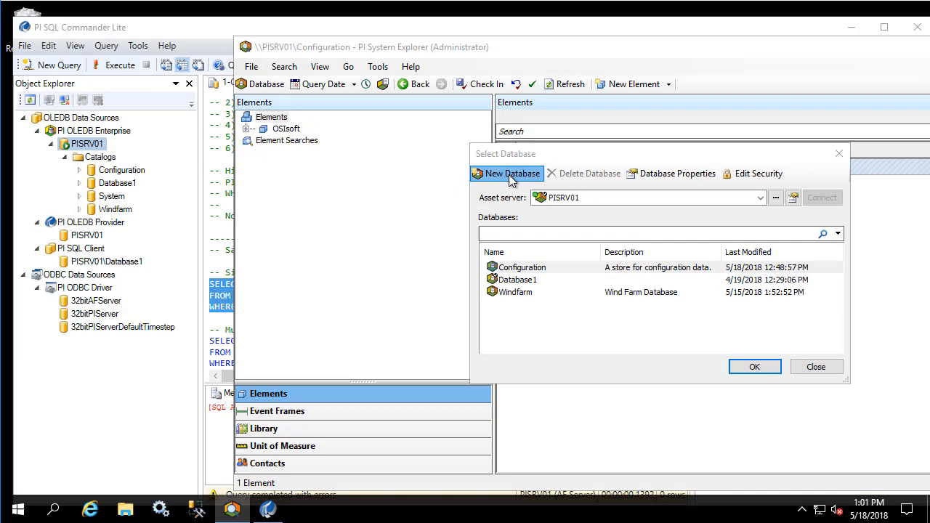
{"action": "left_click", "coordinate": [512, 174]}
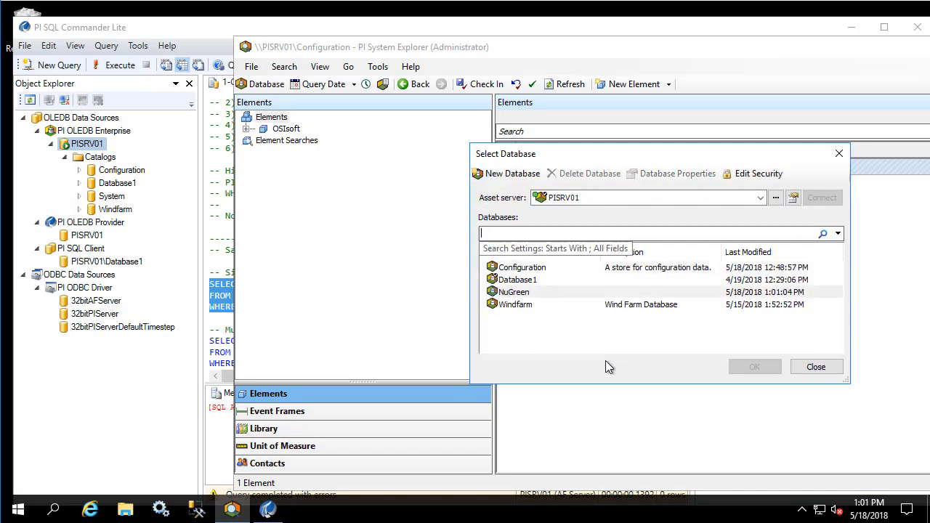
{"action": "double_click", "coordinate": [514, 291]}
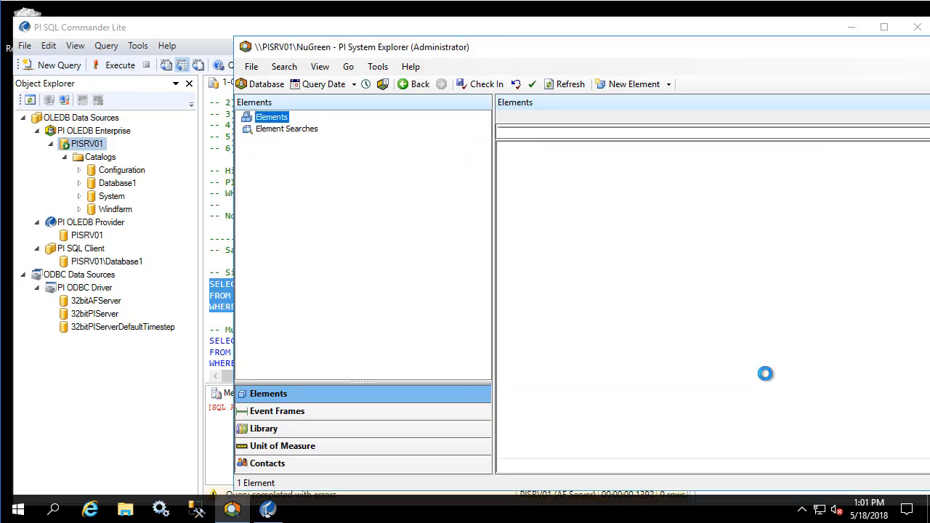
Step: Import NuGreen.xml into the database with Allow Create/Update kept on
{"action": "left_click", "coordinate": [250, 67]}
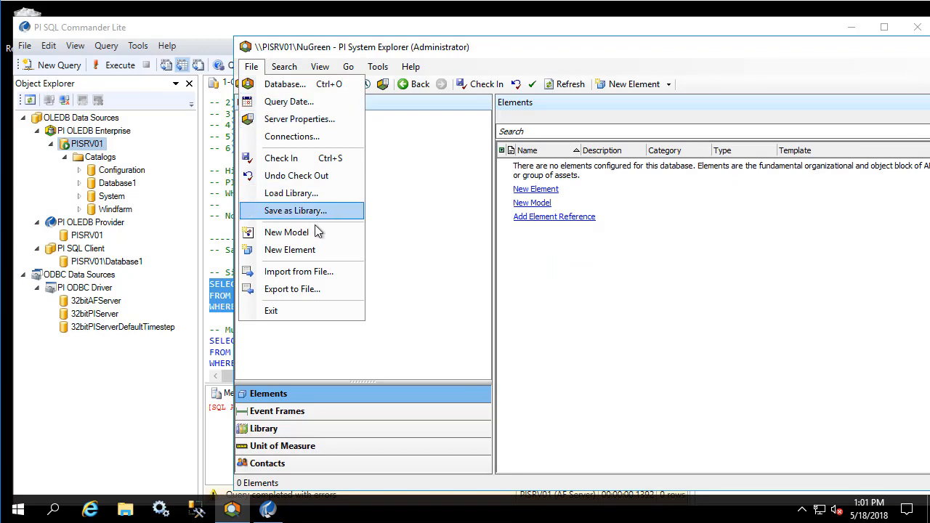
{"action": "mouse_move", "coordinate": [346, 272]}
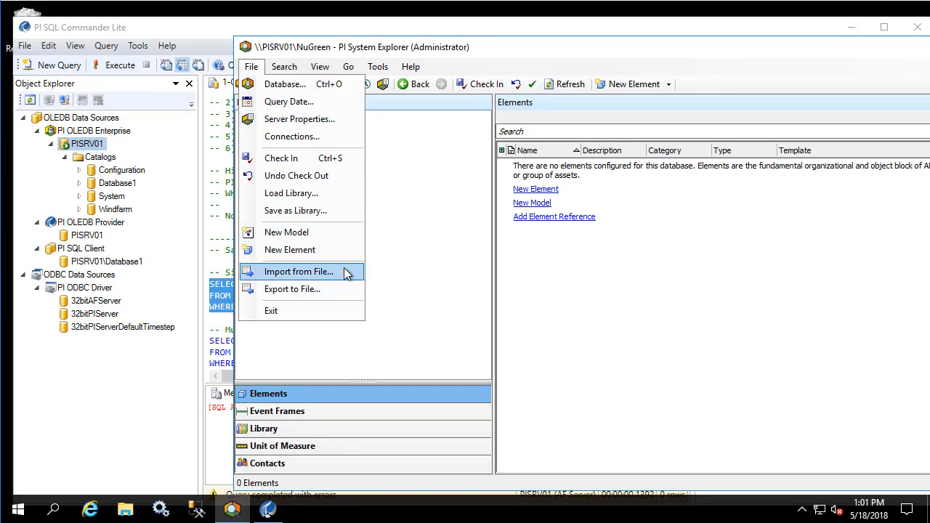
{"action": "left_click", "coordinate": [298, 272]}
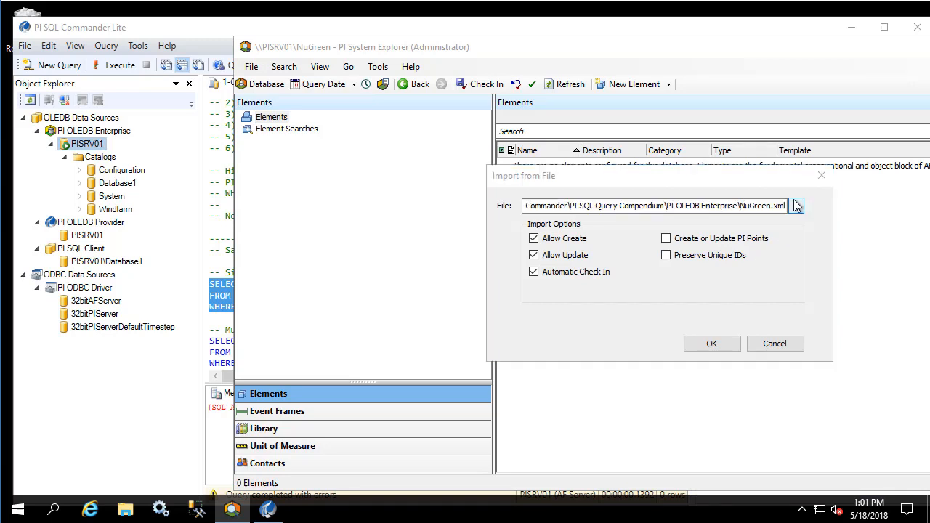
{"action": "left_click", "coordinate": [796, 206]}
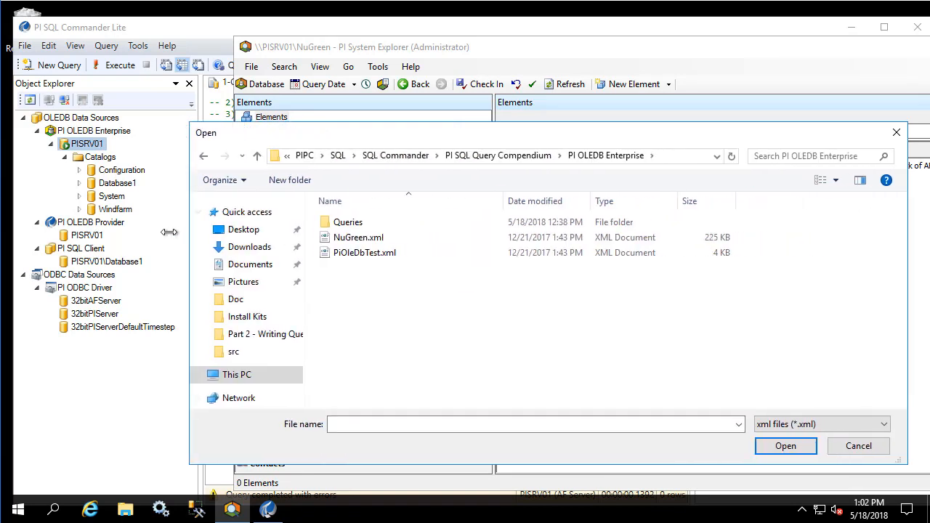
{"action": "left_click", "coordinate": [509, 156]}
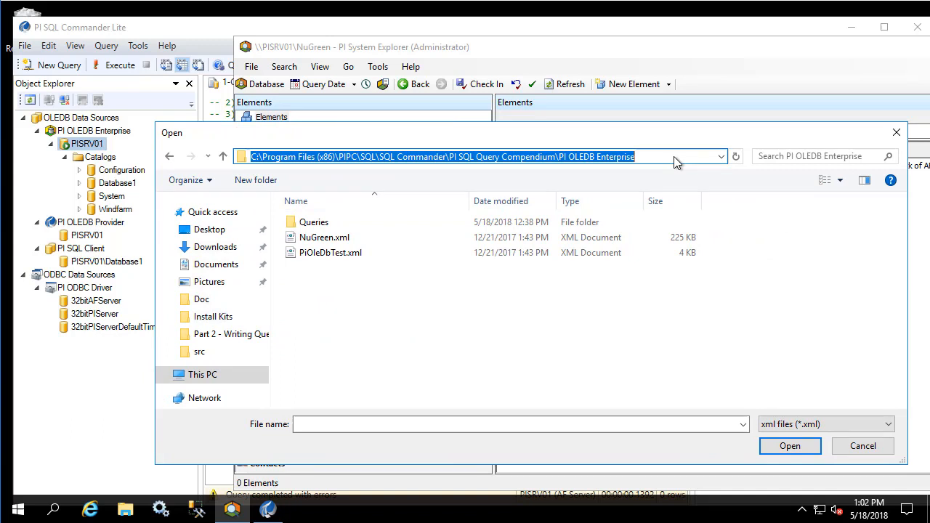
{"action": "left_click", "coordinate": [324, 237]}
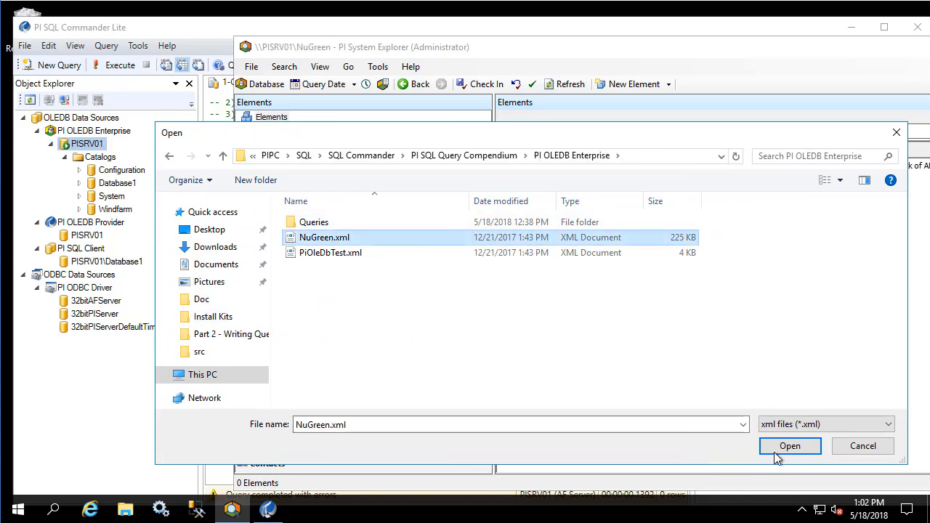
{"action": "left_click", "coordinate": [791, 445]}
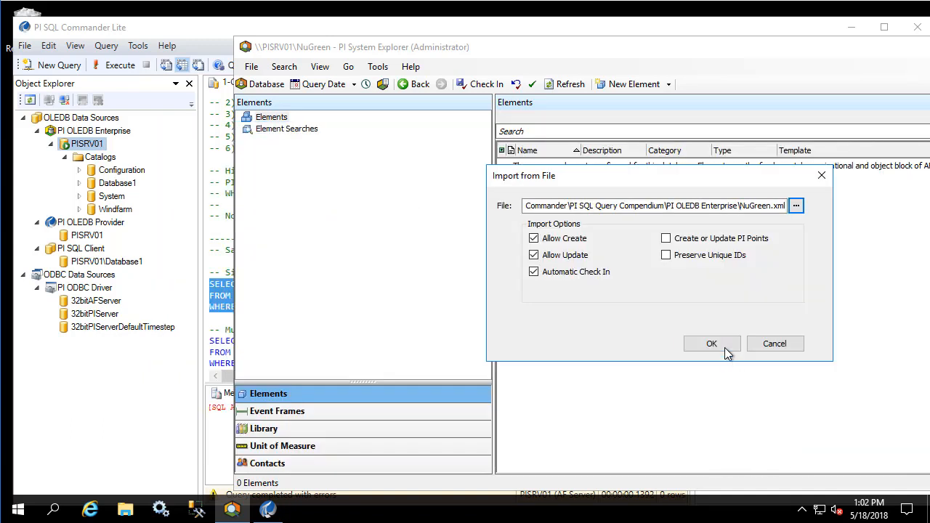
{"action": "left_click", "coordinate": [712, 343]}
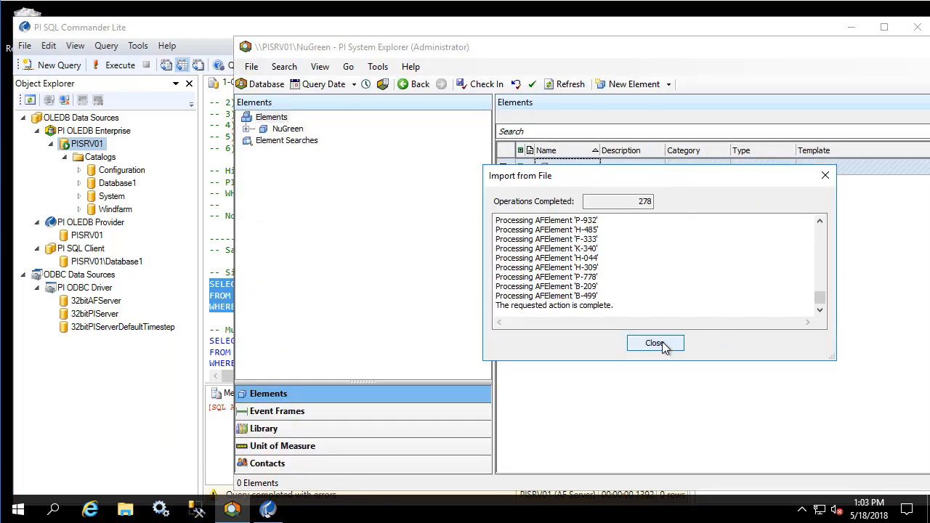
Step: Refresh PISRV01 to show the NuGreen catalog and rerun the element hierarchy query, enlarging the results
{"action": "left_click", "coordinate": [654, 343]}
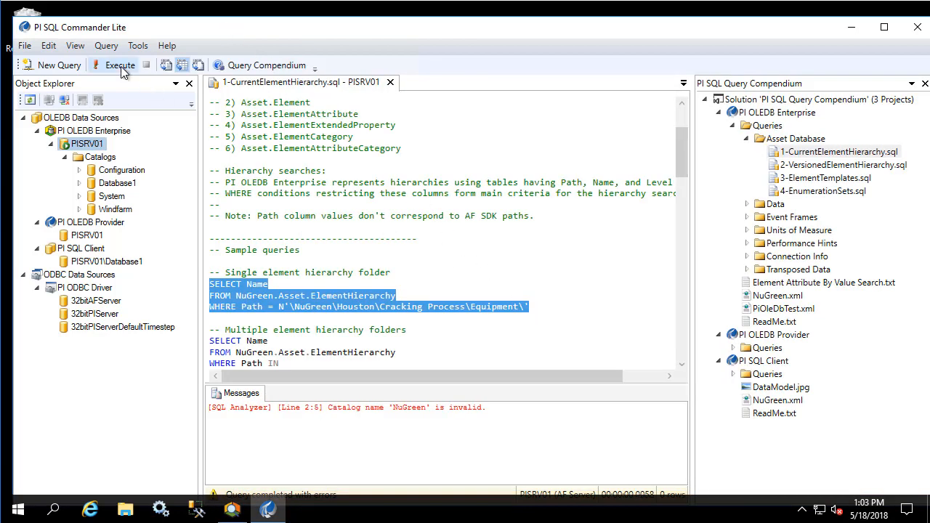
{"action": "right_click", "coordinate": [87, 144]}
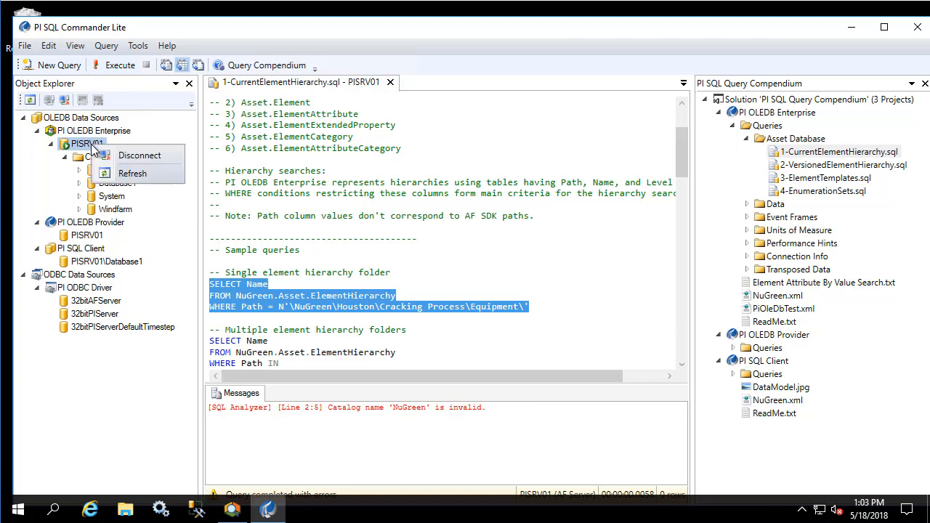
{"action": "left_click", "coordinate": [132, 173]}
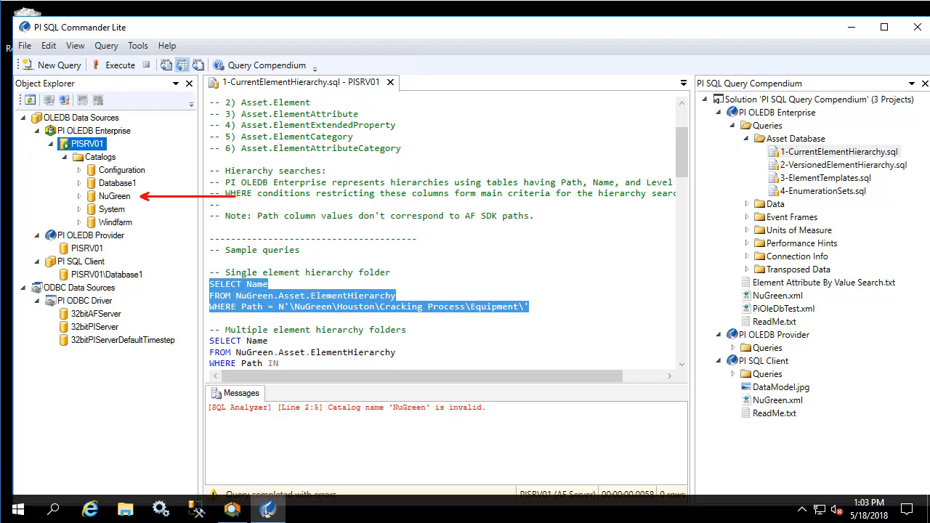
{"action": "left_click", "coordinate": [119, 64]}
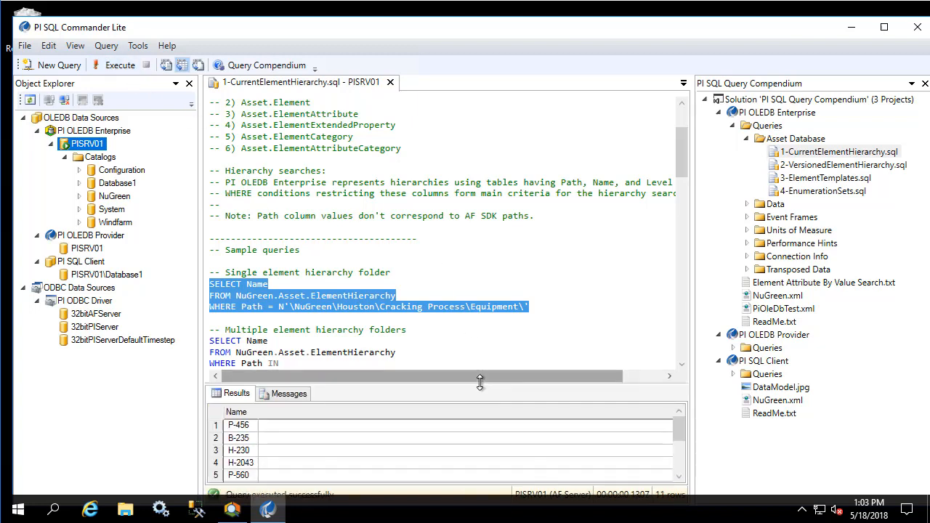
{"action": "left_click_drag", "start_coordinate": [480, 384], "coordinate": [483, 343]}
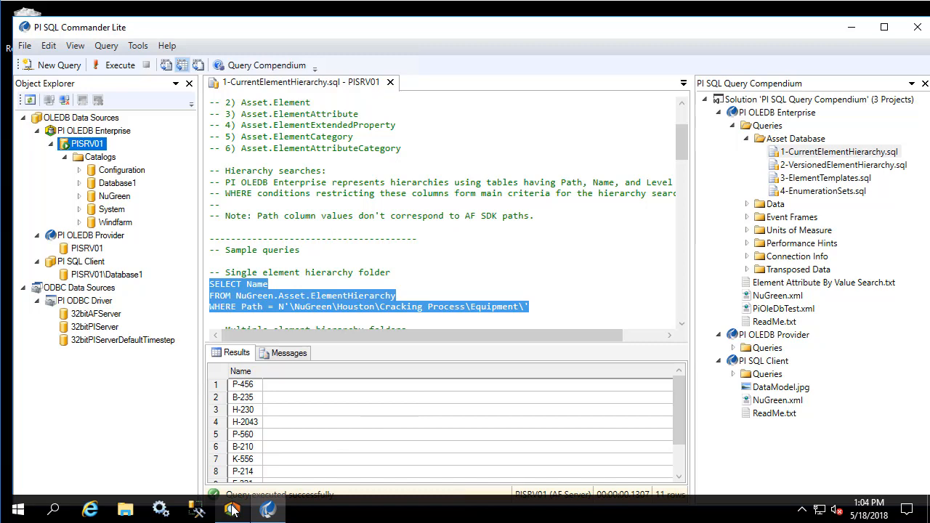
Step: Expand NuGreen, Houston and Cracking Process in PI System Explorer's Elements tree
{"action": "left_click", "coordinate": [268, 509]}
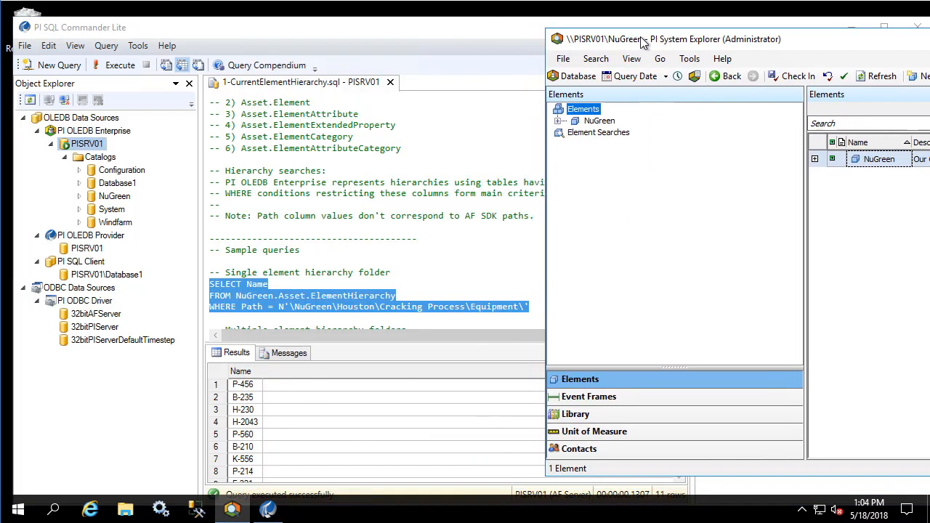
{"action": "left_click", "coordinate": [573, 121]}
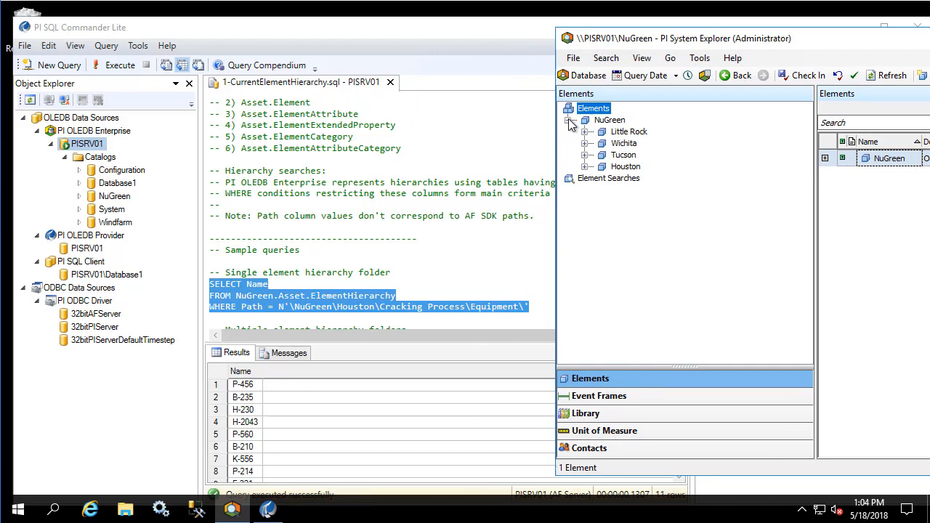
{"action": "left_click", "coordinate": [588, 165]}
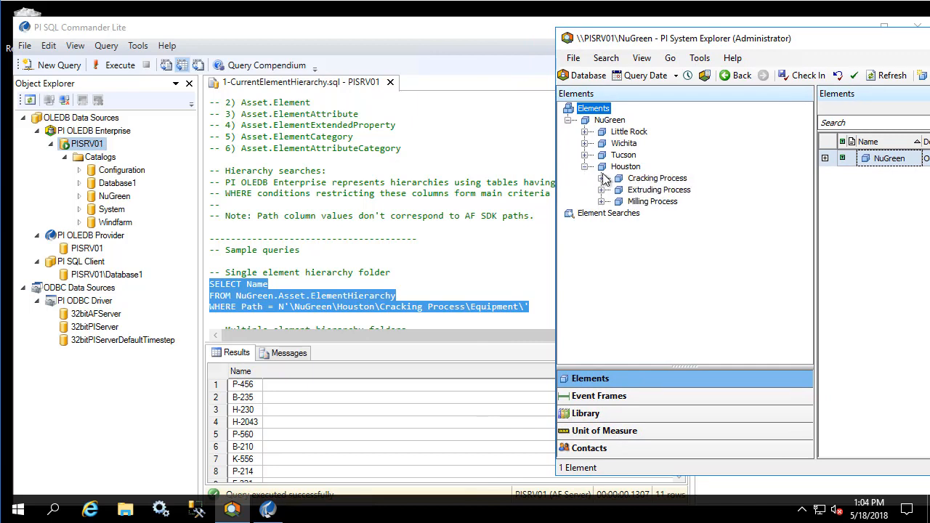
{"action": "left_click", "coordinate": [602, 177]}
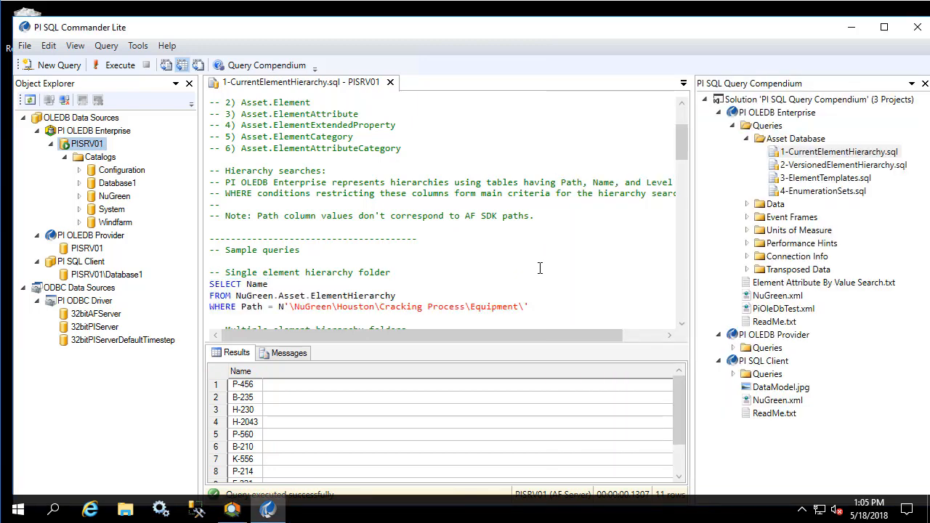
Step: Run the Element attribute categories query and expand the NuGreen catalog in Object Explorer
{"action": "scroll", "scroll_direction": "down", "scroll_amount": 3}
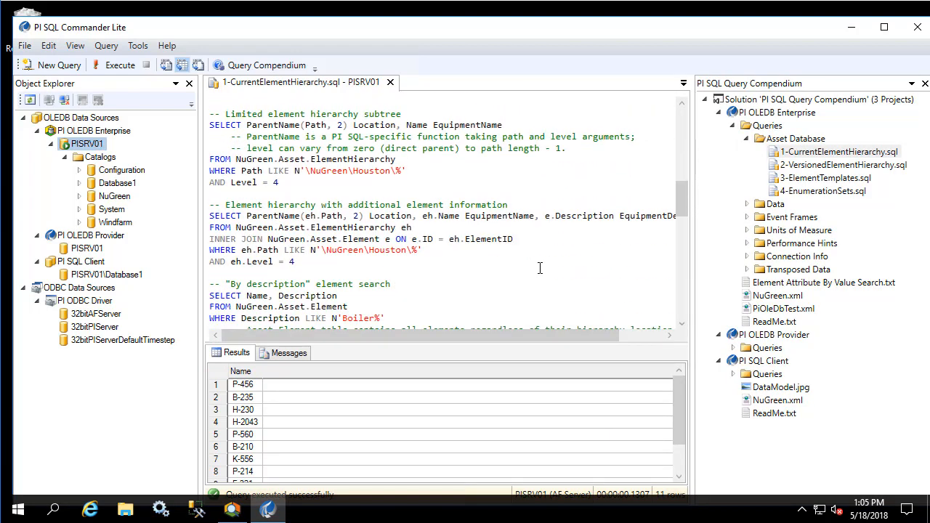
{"action": "scroll", "scroll_direction": "down", "scroll_amount": 3}
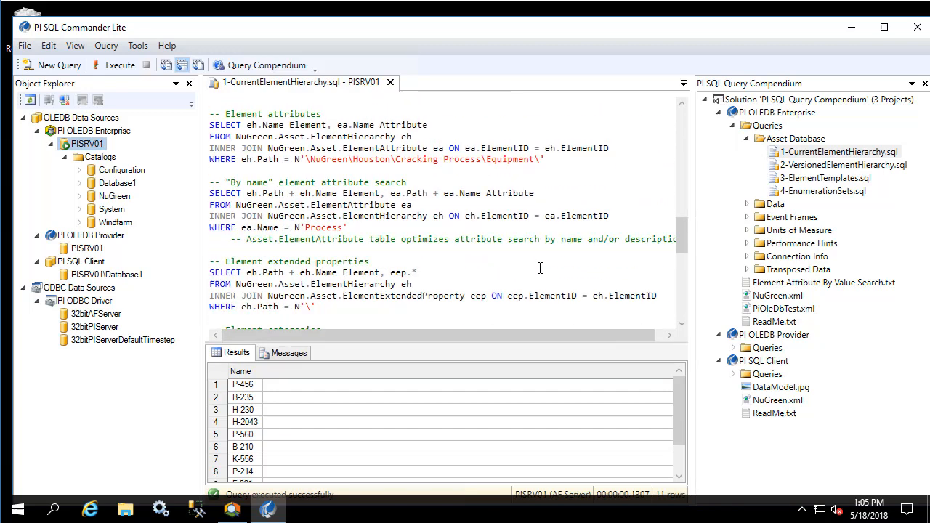
{"action": "scroll", "scroll_direction": "down", "scroll_amount": 3}
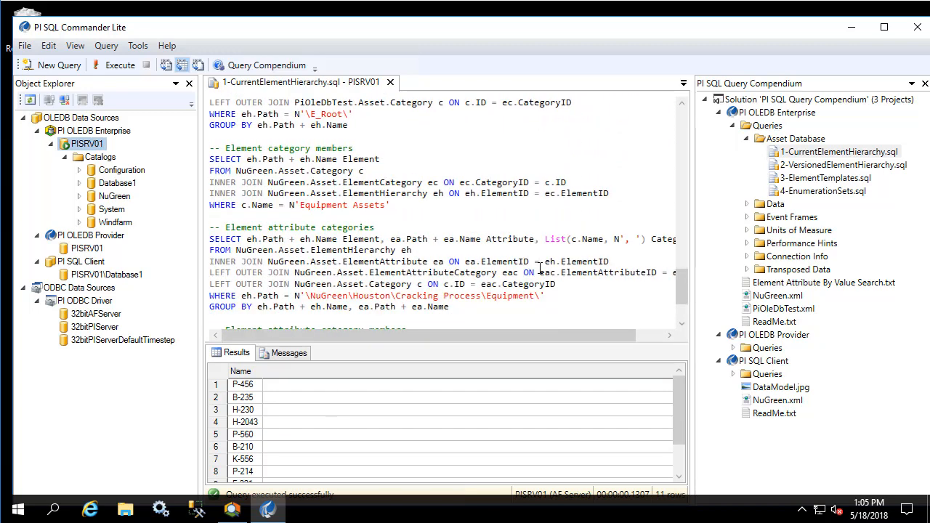
{"action": "left_click", "coordinate": [119, 64]}
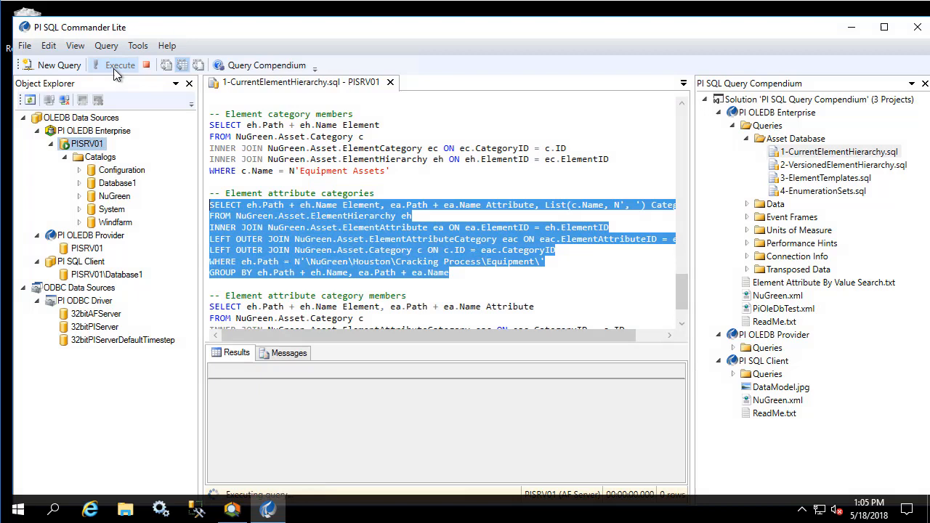
{"action": "left_click", "coordinate": [120, 64]}
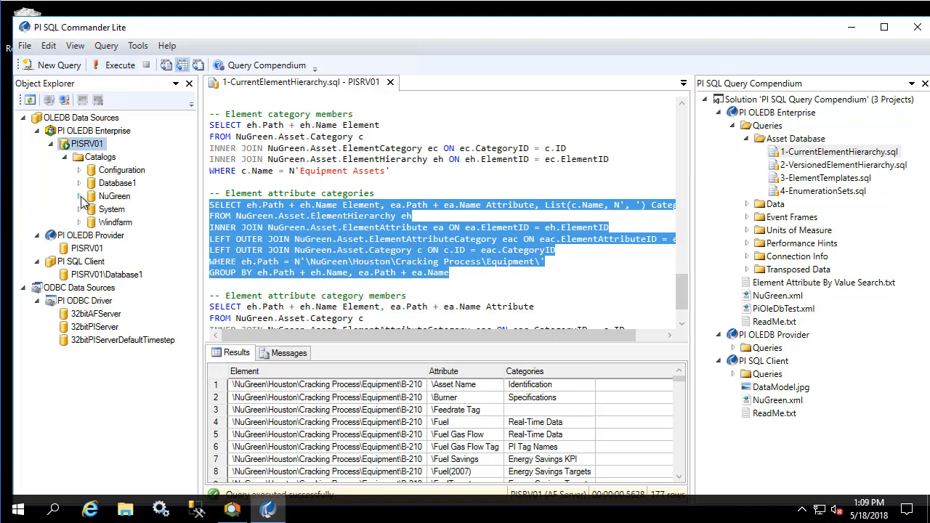
{"action": "left_click", "coordinate": [79, 196]}
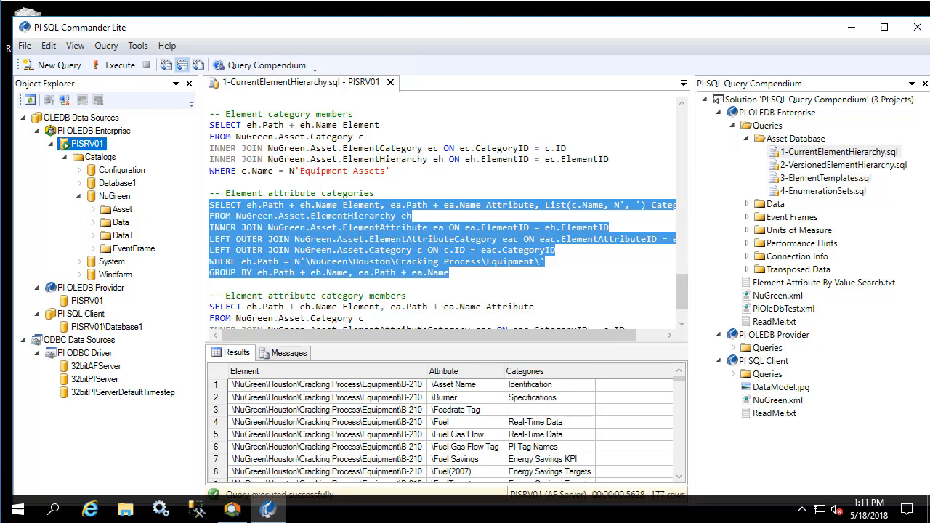
Step: Expand NuGreen's Data tables, table-valued functions and function tables, plus the compendium's Data folder
{"action": "left_click", "coordinate": [93, 222]}
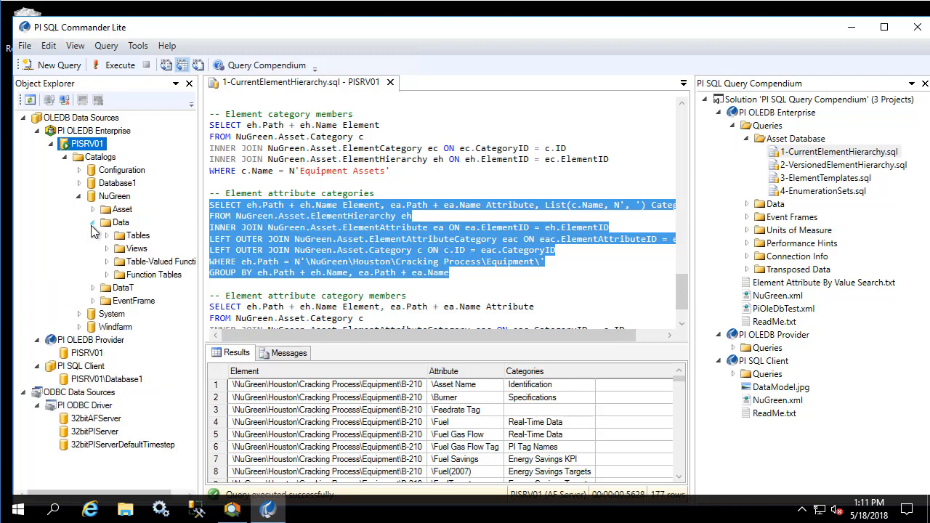
{"action": "left_click", "coordinate": [108, 235]}
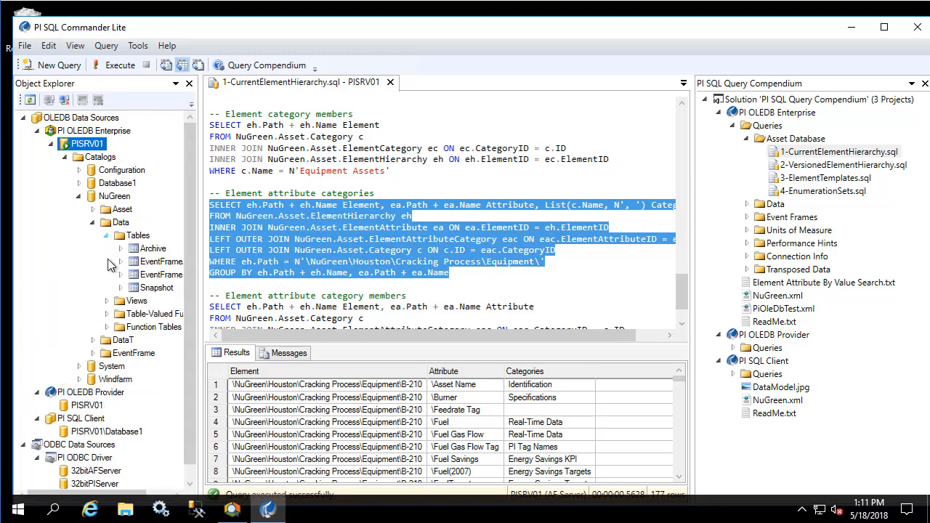
{"action": "left_click", "coordinate": [107, 314]}
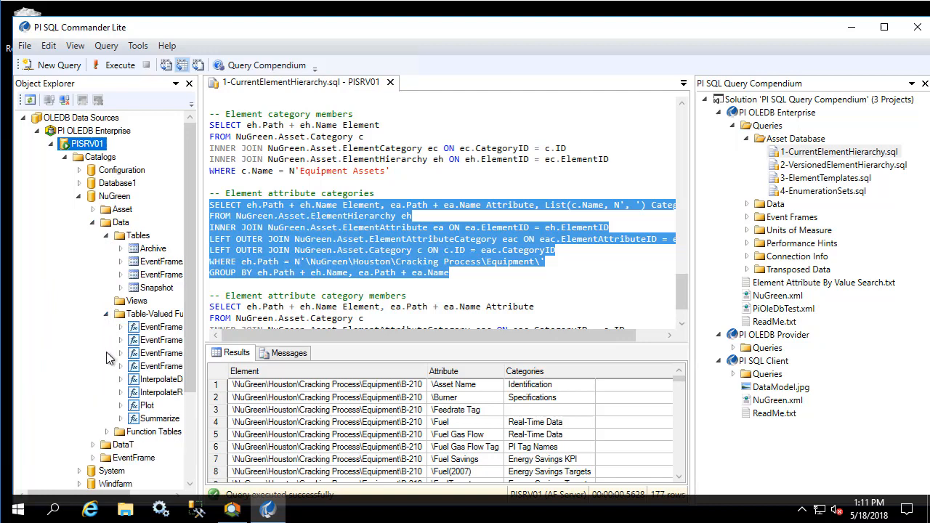
{"action": "left_click", "coordinate": [106, 431]}
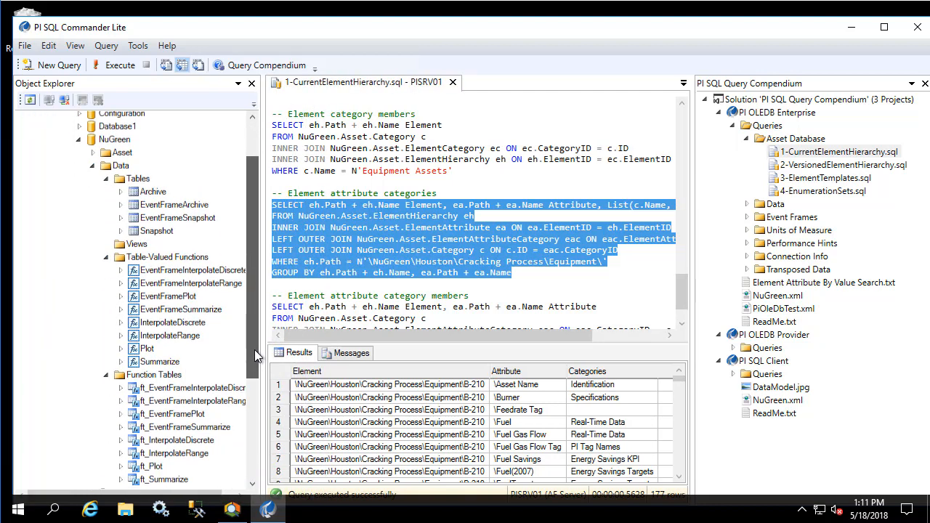
{"action": "scroll", "scroll_direction": "down", "scroll_amount": 3}
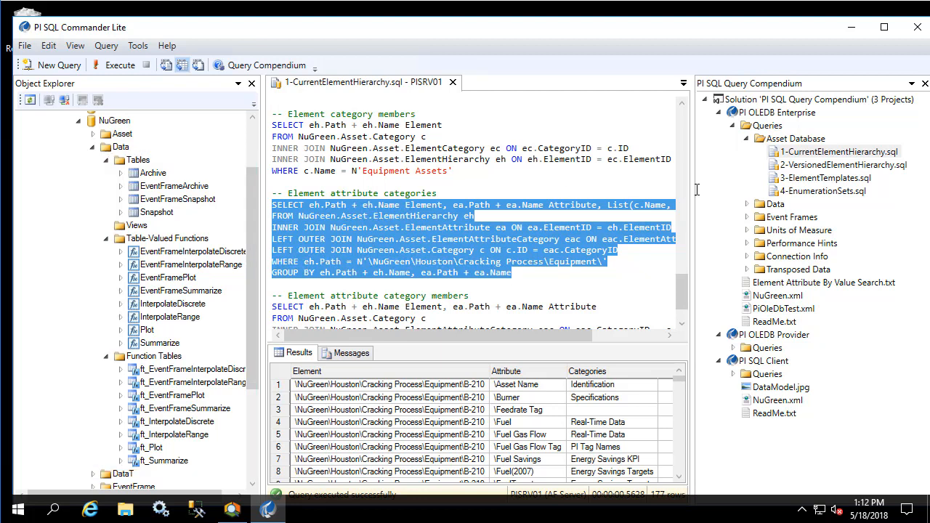
{"action": "left_click", "coordinate": [747, 203]}
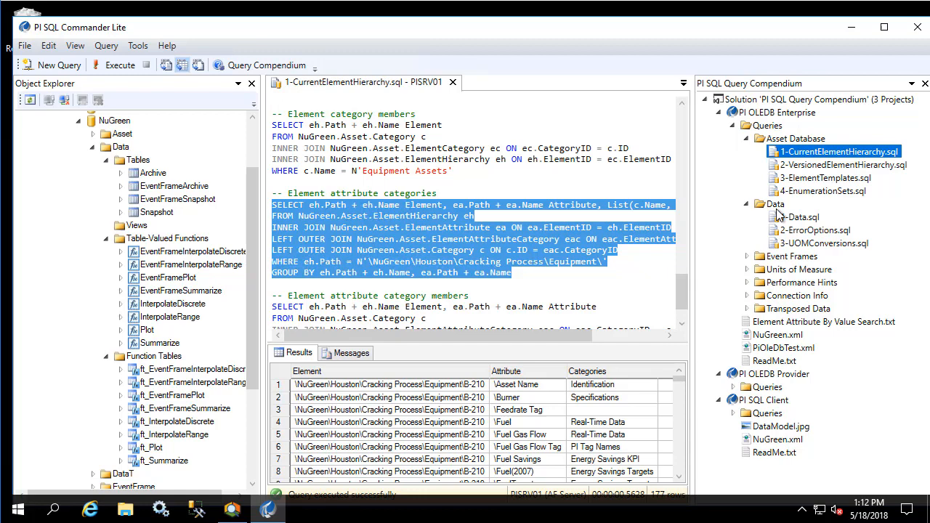
Step: Run the Snapshot sample query from 1-Data.sql for the Houston cracking process equipment
{"action": "double_click", "coordinate": [797, 216]}
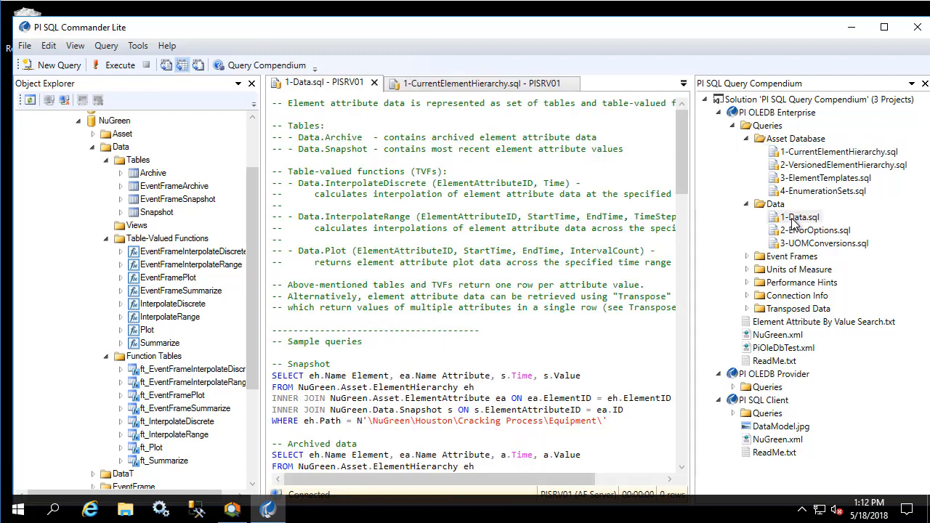
{"action": "scroll", "scroll_direction": "down", "scroll_amount": 3}
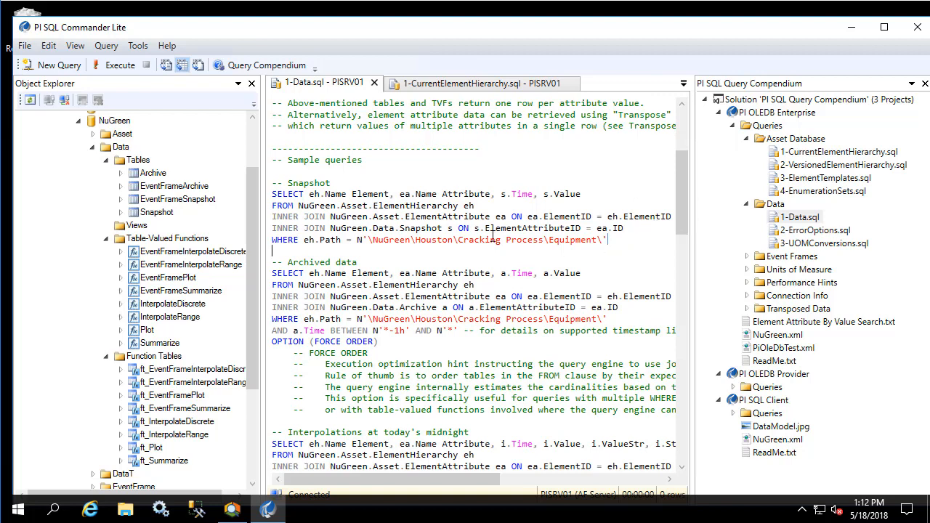
{"action": "left_click", "coordinate": [119, 64]}
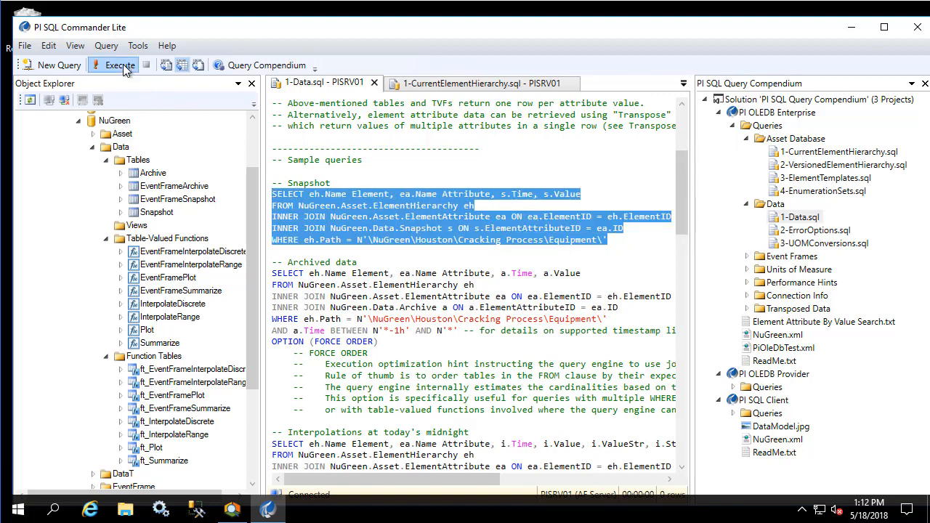
{"action": "left_click", "coordinate": [113, 64]}
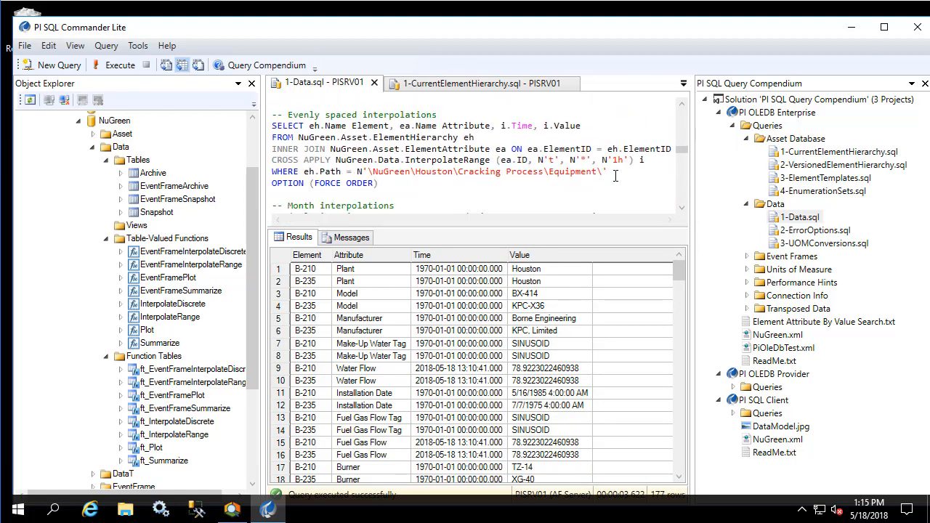
Step: Select the Summarize query for Fuel Gas Flow averages, minimums and maximums
{"action": "scroll", "scroll_direction": "down", "scroll_amount": 3}
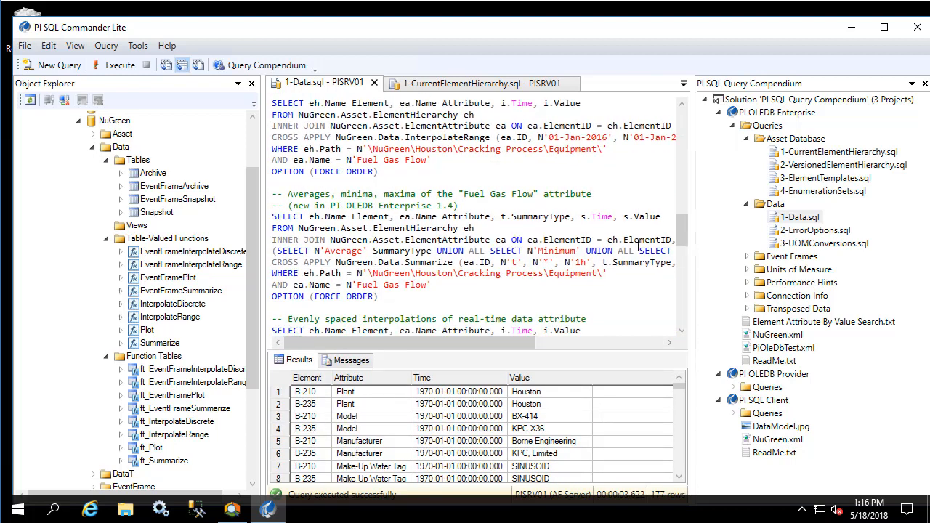
{"action": "scroll", "scroll_direction": "down", "scroll_amount": 3}
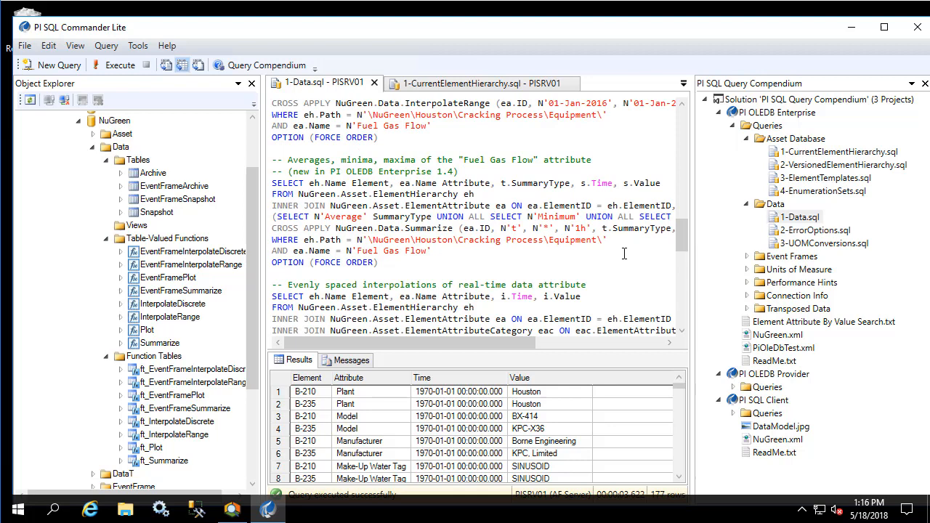
{"action": "left_click_drag", "start_coordinate": [272, 204], "coordinate": [377, 261]}
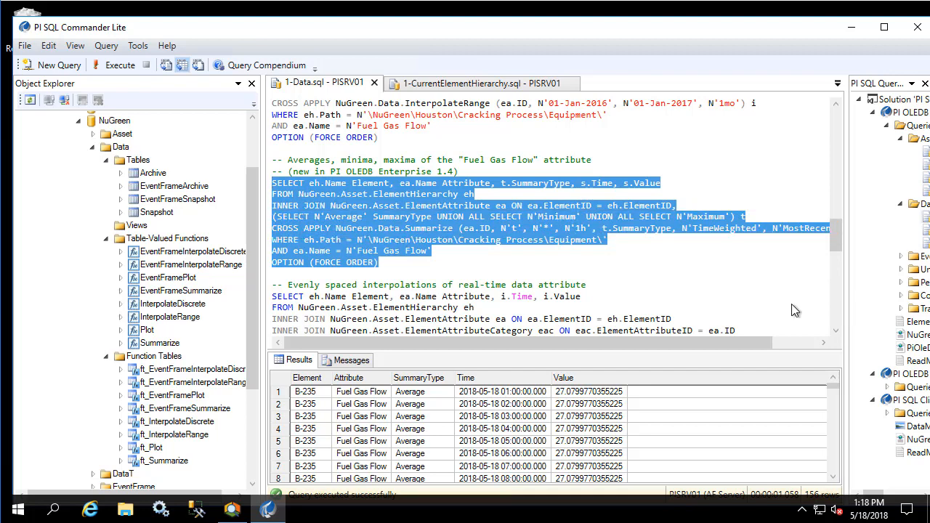
{"action": "mouse_move", "coordinate": [648, 399]}
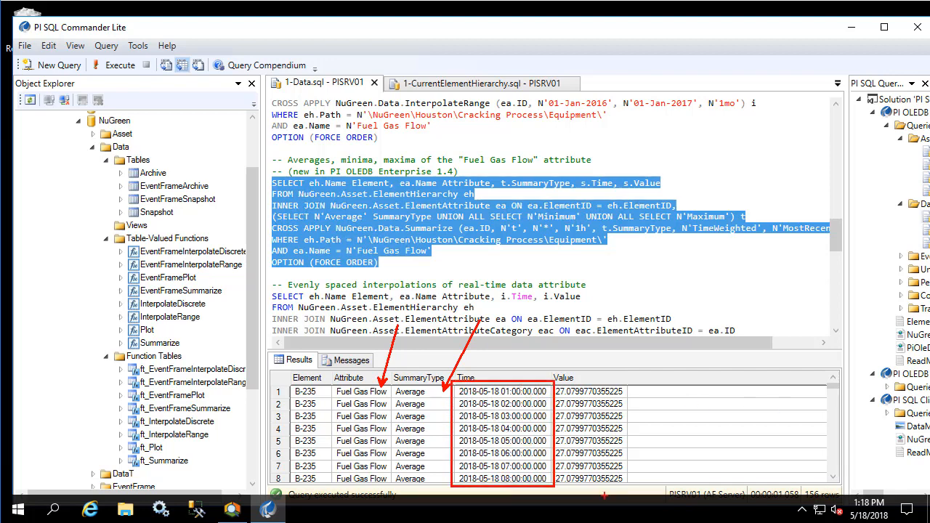
Step: Review the B-235 and H-230 Fuel Gas Flow results and return to the top of Object Explorer
{"action": "scroll", "scroll_direction": "down", "scroll_amount": 3}
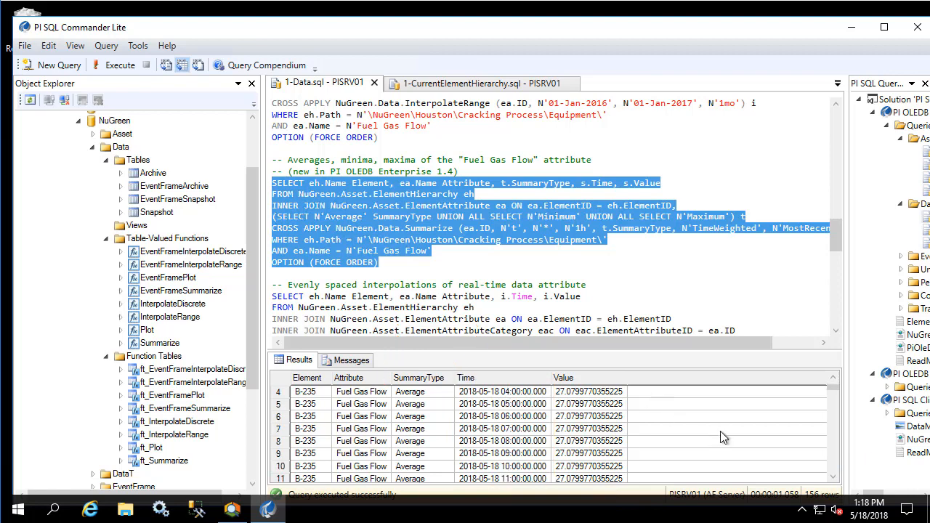
{"action": "scroll", "scroll_direction": "down", "scroll_amount": 3}
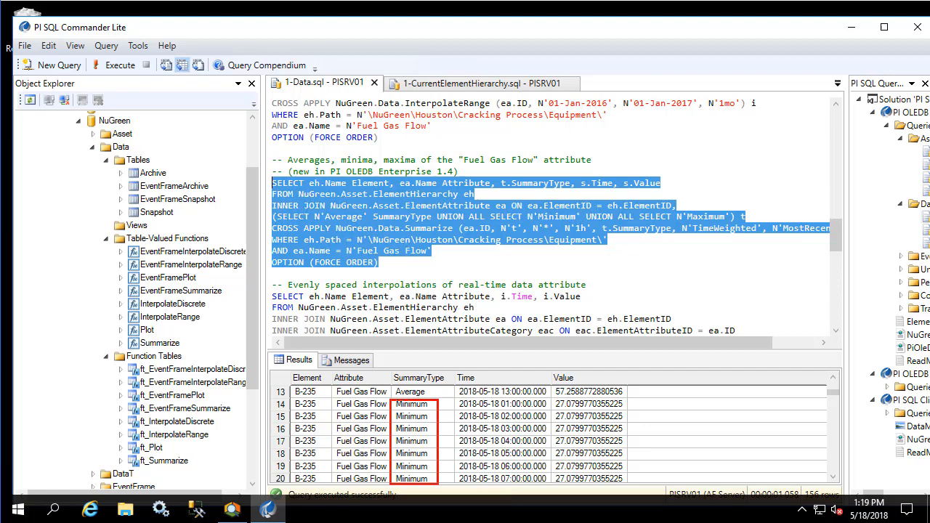
{"action": "scroll", "scroll_direction": "down", "scroll_amount": 3}
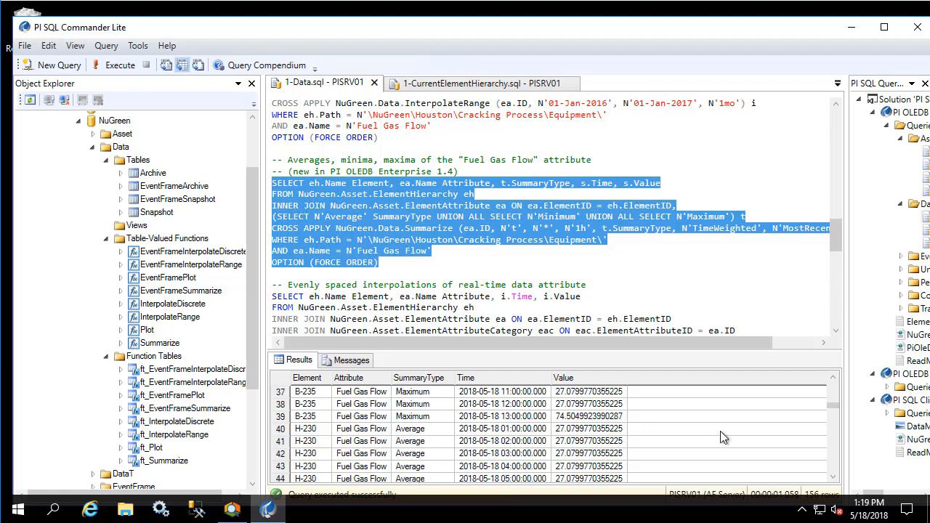
{"action": "scroll", "scroll_direction": "down", "scroll_amount": 3}
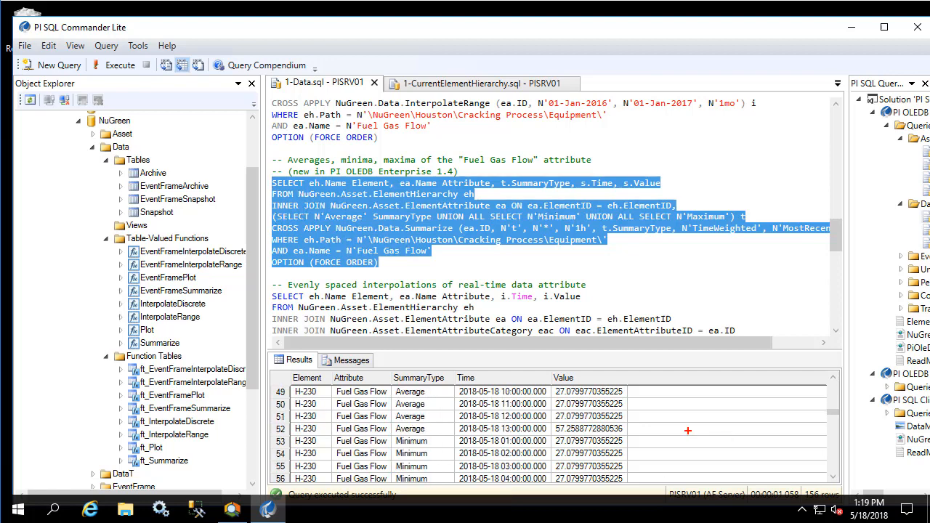
{"action": "left_click", "coordinate": [307, 378]}
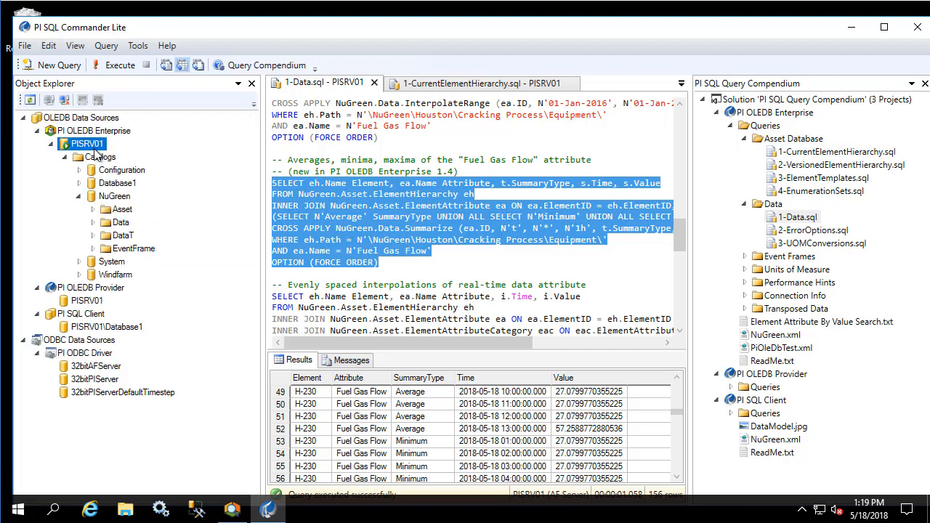
Step: List NuGreen's EventFrame tables and reveal the Event Frames sample queries in Query Compendium
{"action": "left_click", "coordinate": [79, 247]}
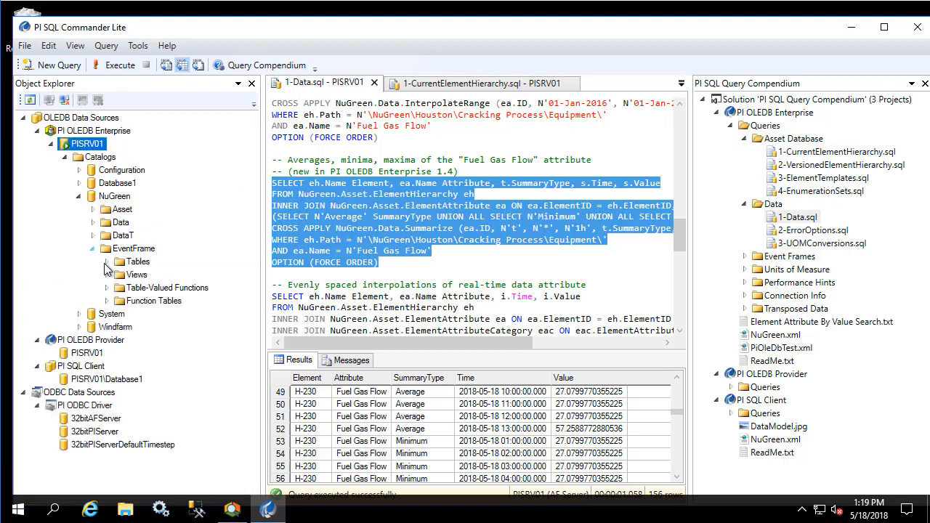
{"action": "left_click", "coordinate": [107, 261]}
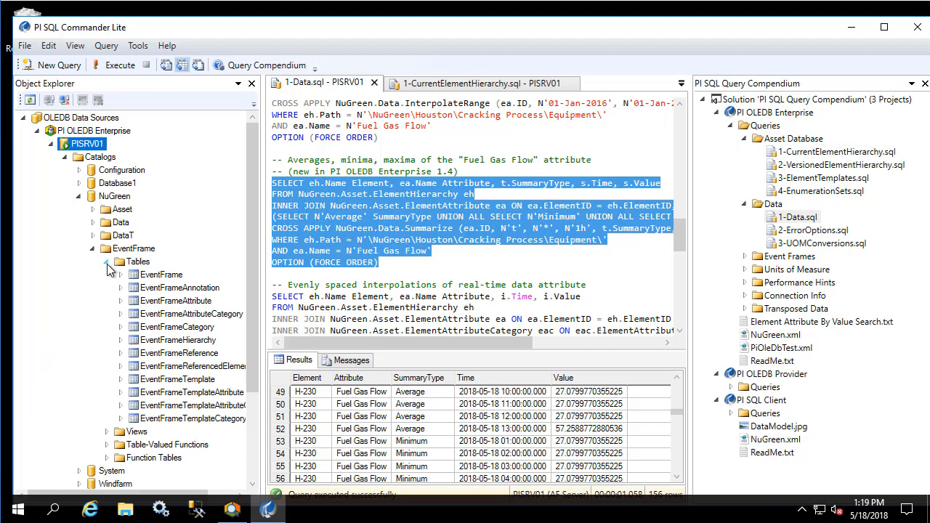
{"action": "left_click_drag", "start_coordinate": [259, 275], "coordinate": [297, 275]}
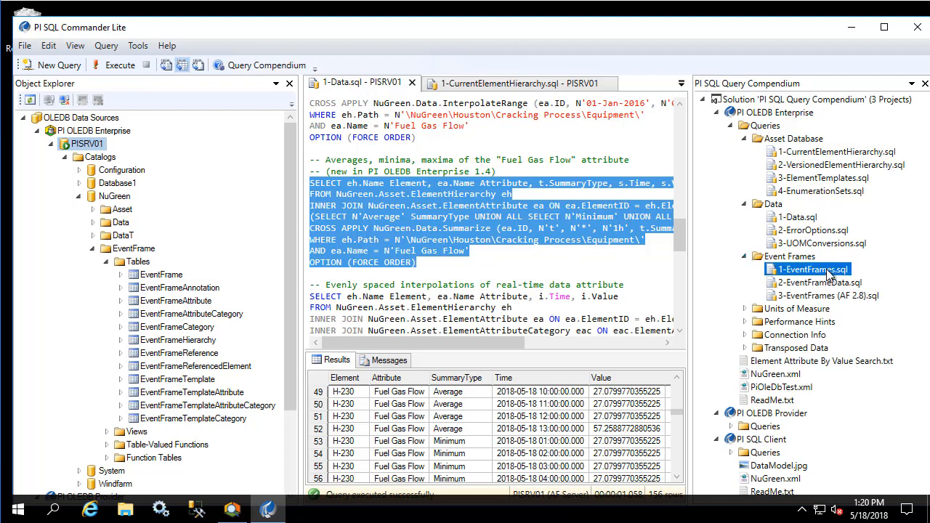
Step: Run the EventFrameTemplate query from 1-EventFrames.sql, returning 0 rows
{"action": "double_click", "coordinate": [811, 269]}
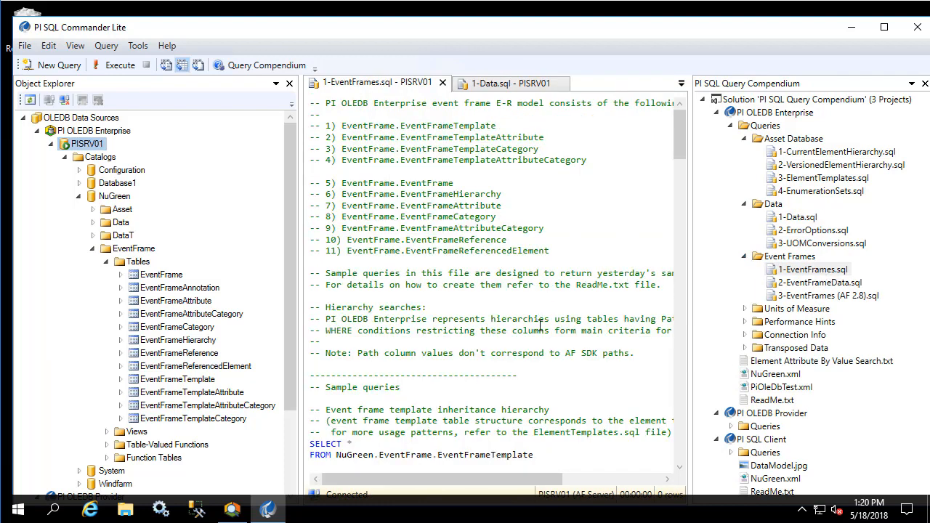
{"action": "scroll", "scroll_direction": "down", "scroll_amount": 3}
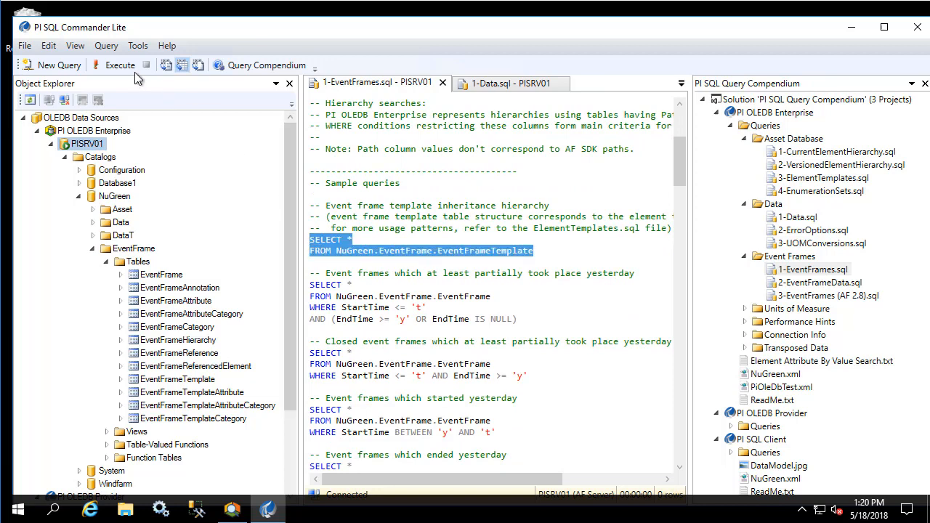
{"action": "left_click", "coordinate": [113, 64]}
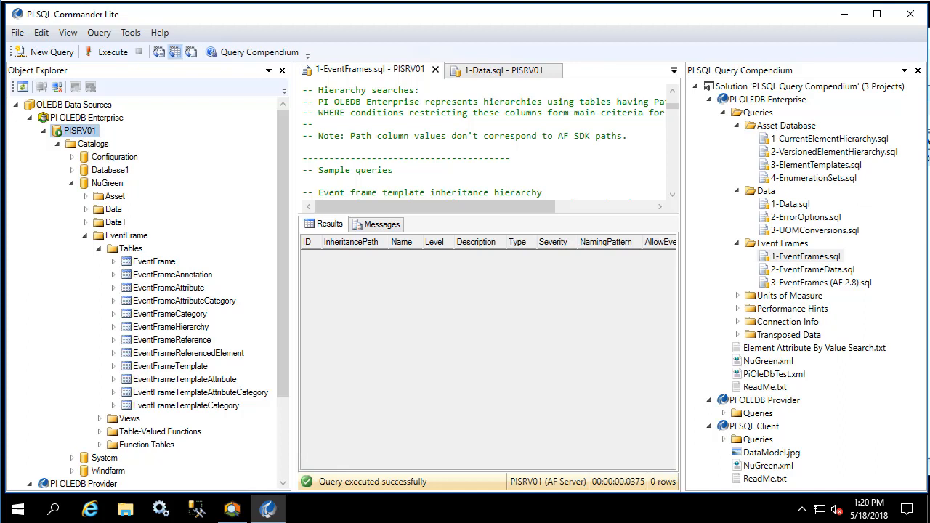
{"action": "mouse_move", "coordinate": [124, 189]}
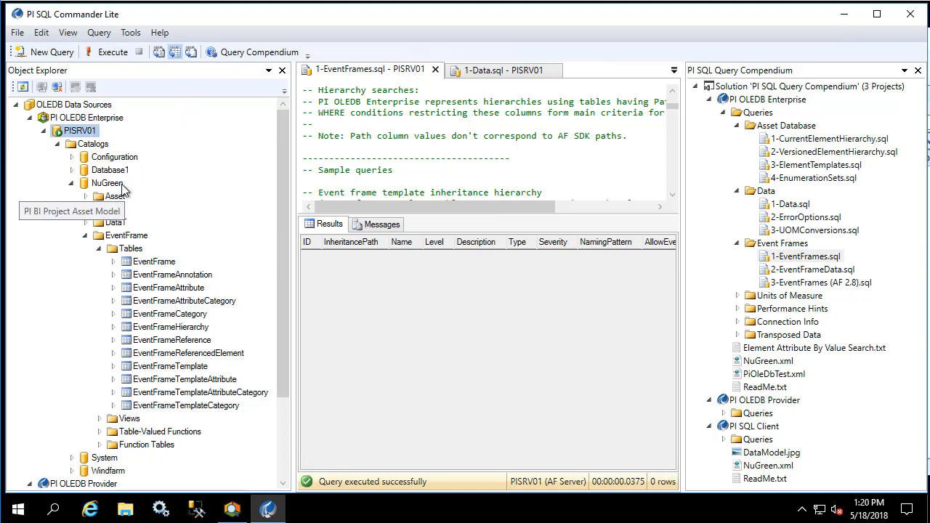
Step: Generate sample event frames for NuGreen with the Sample Event Frame Generator and re-run the template query
{"action": "right_click", "coordinate": [108, 184]}
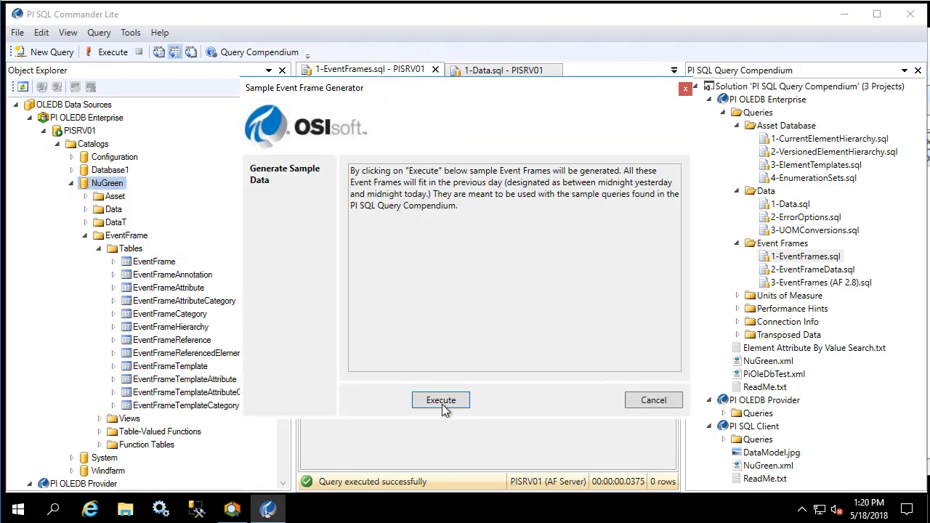
{"action": "left_click", "coordinate": [440, 401]}
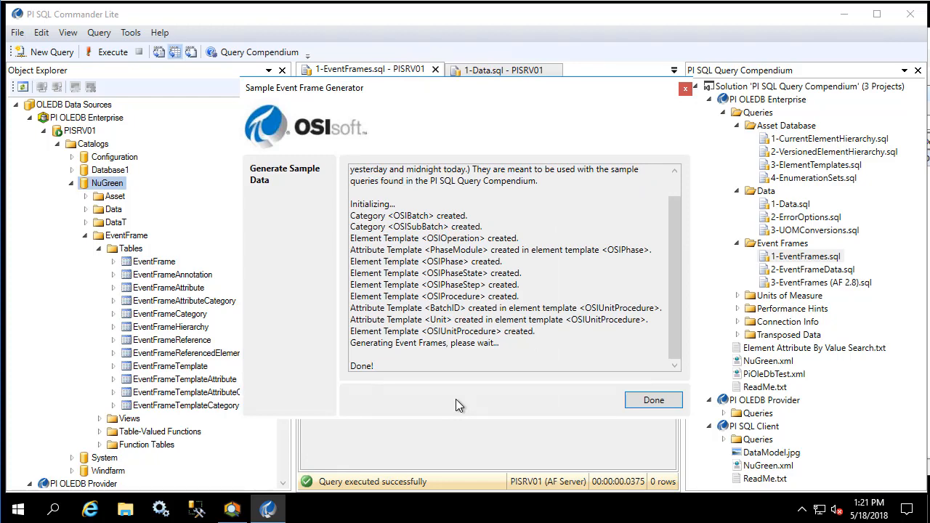
{"action": "left_click", "coordinate": [654, 400]}
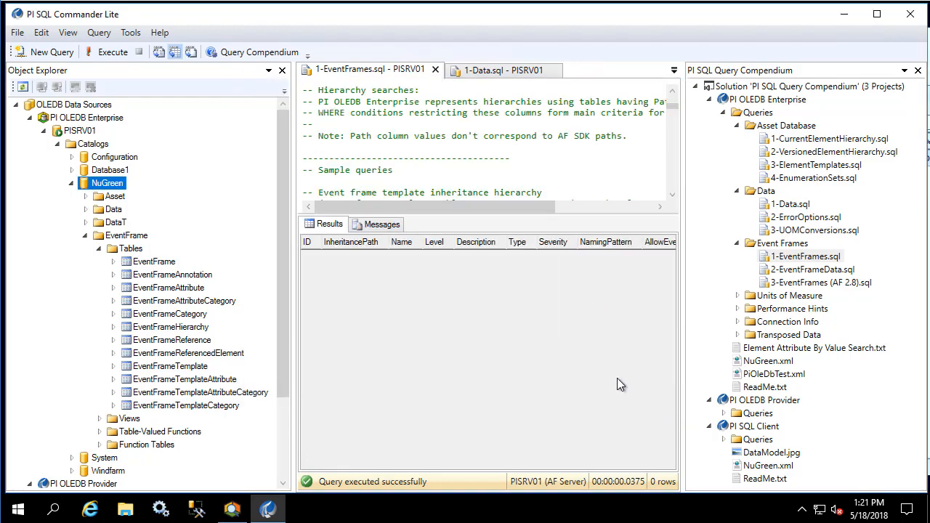
{"action": "left_click", "coordinate": [105, 52]}
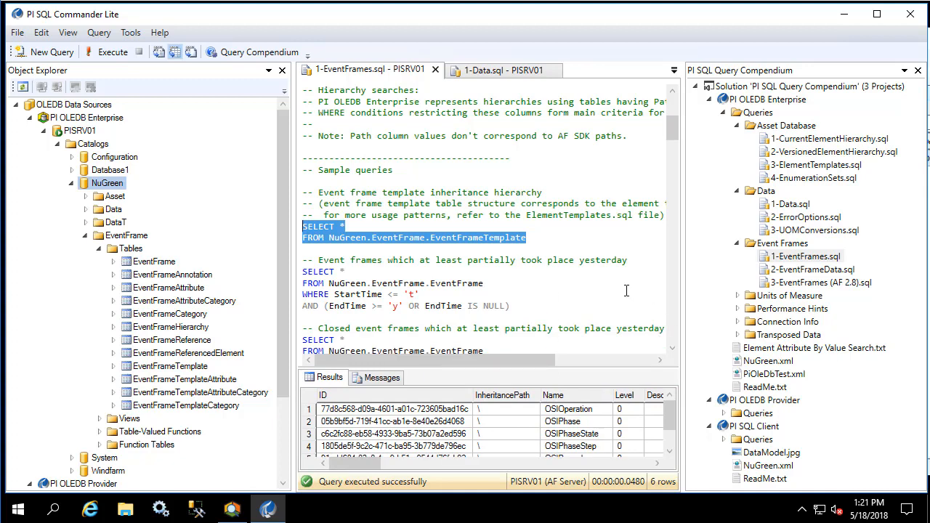
Step: Scroll 1-EventFrames.sql down to the unit procedures hierarchy-position query
{"action": "scroll", "scroll_direction": "down", "scroll_amount": 3}
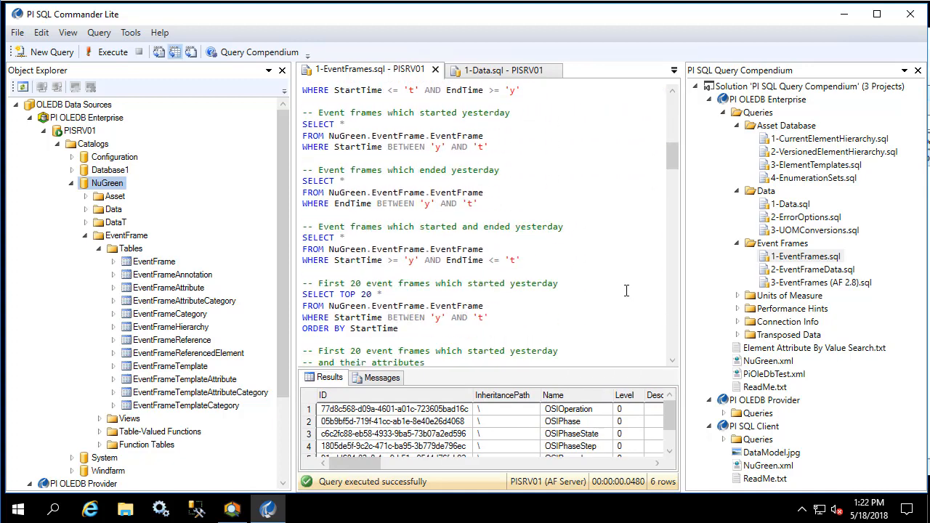
{"action": "scroll", "scroll_direction": "down", "scroll_amount": 3}
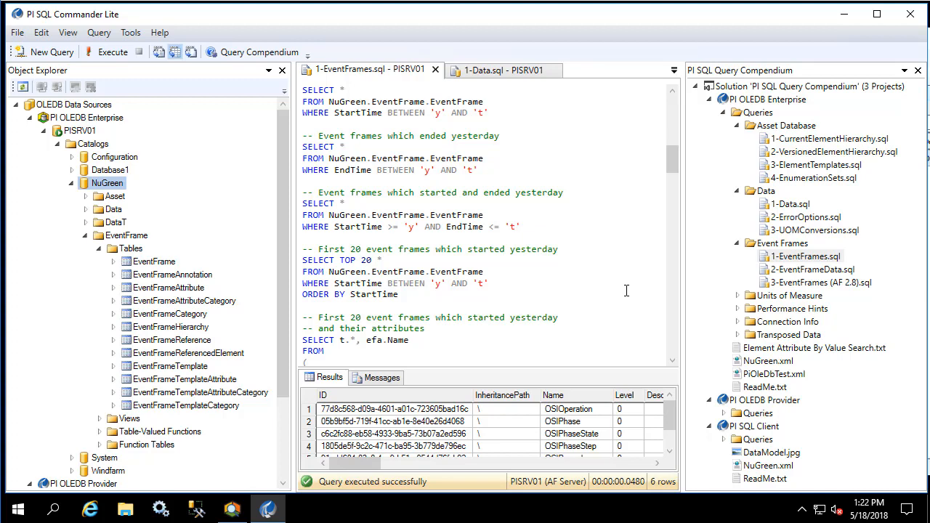
{"action": "scroll", "scroll_direction": "down", "scroll_amount": 3}
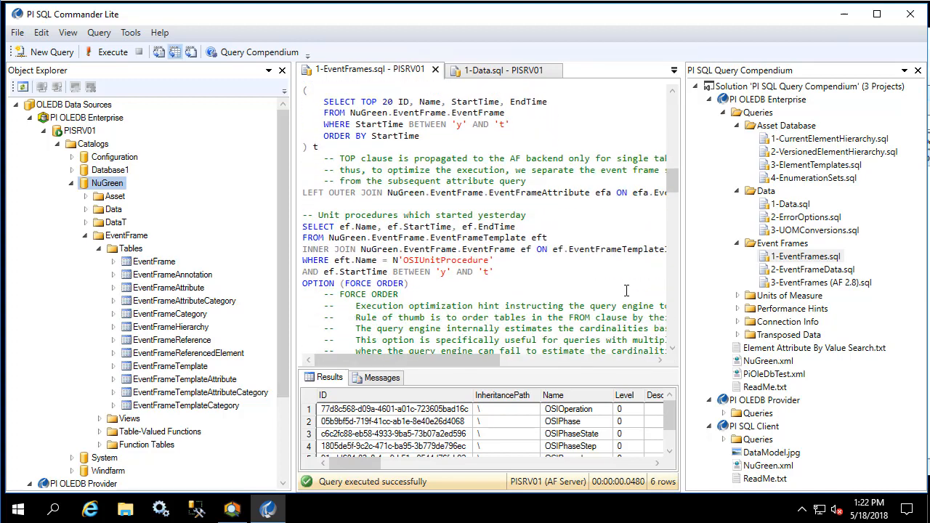
{"action": "scroll", "scroll_direction": "down", "scroll_amount": 3}
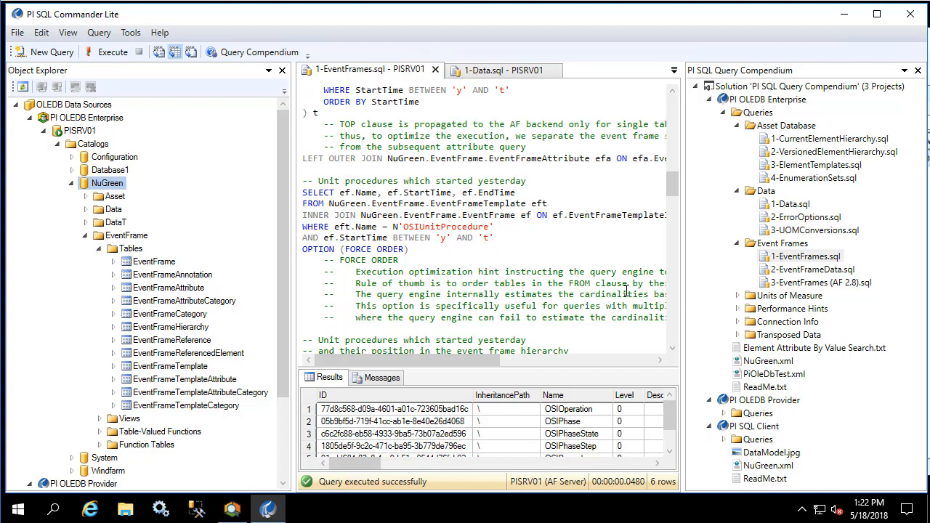
{"action": "scroll", "scroll_direction": "down", "scroll_amount": 3}
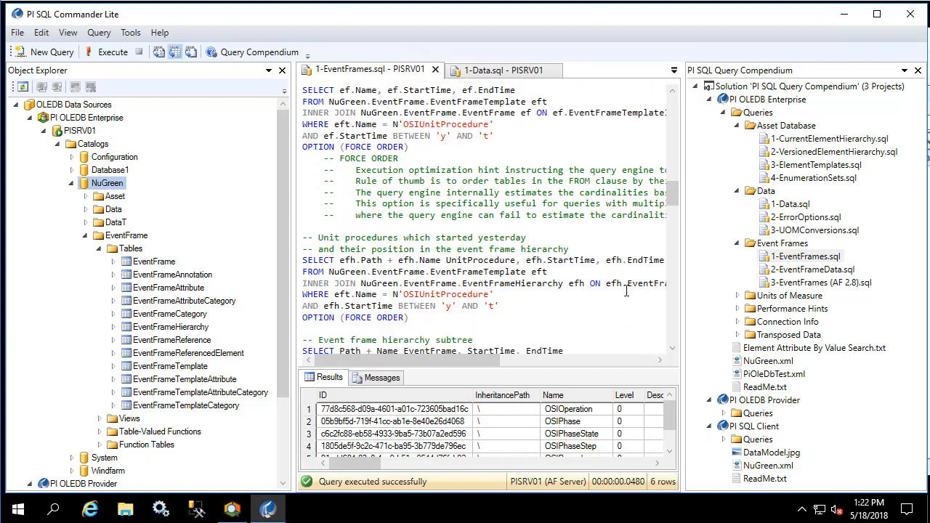
{"action": "scroll", "scroll_direction": "down", "scroll_amount": 3}
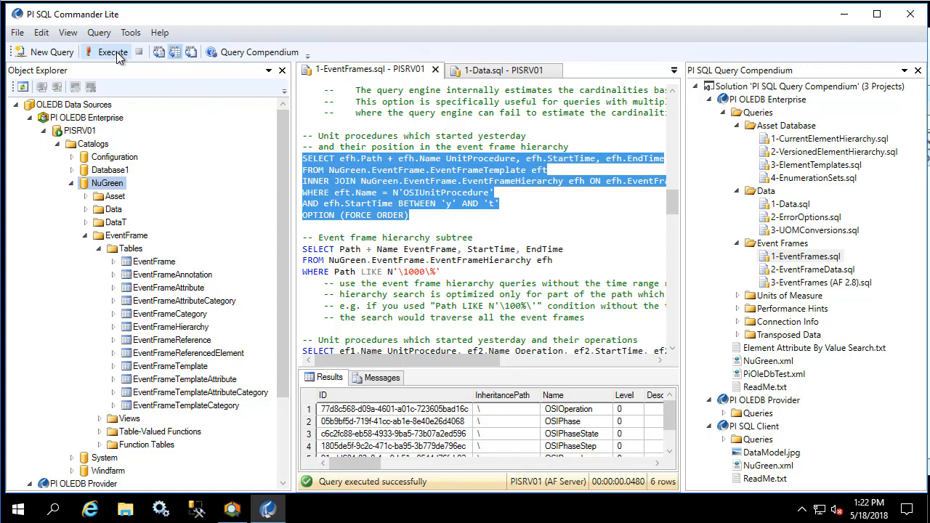
Step: Run the unit procedures hierarchy query, returning 63 rows such as 10001000_A
{"action": "left_click", "coordinate": [111, 53]}
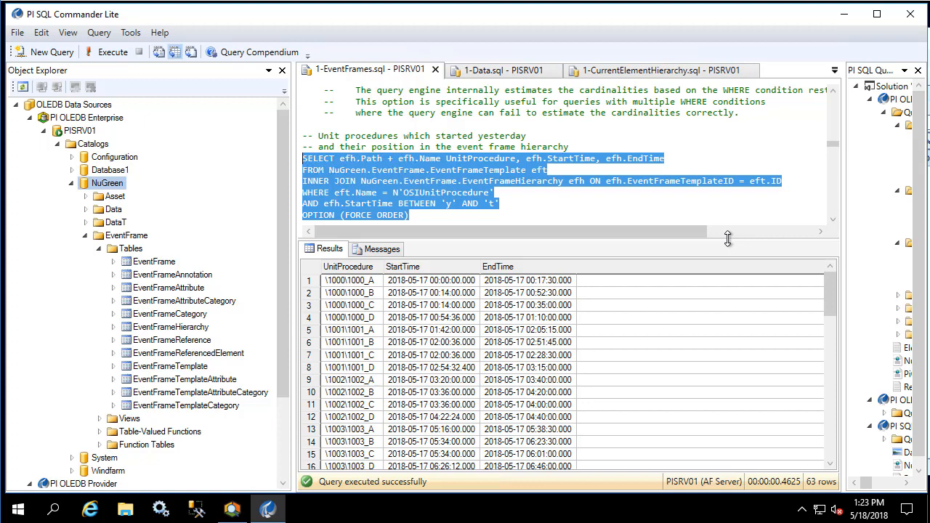
{"action": "mouse_move", "coordinate": [730, 244]}
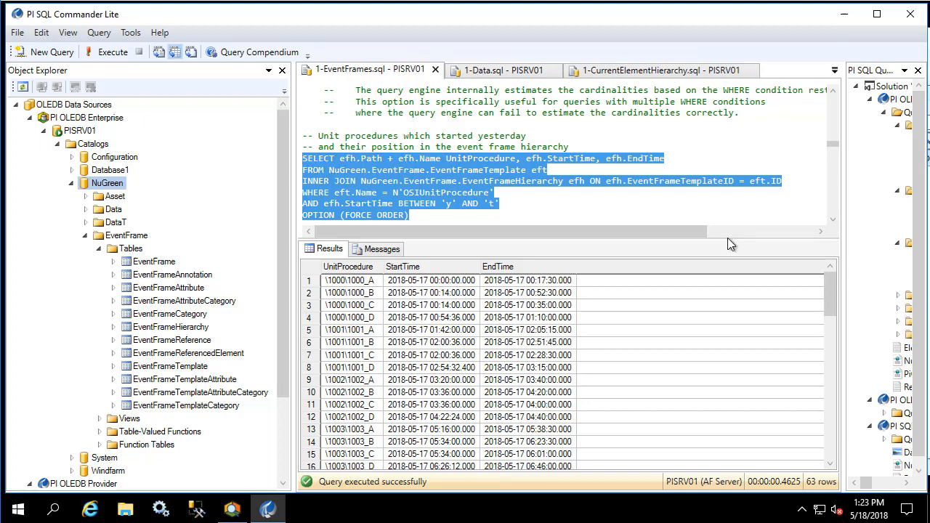
{"action": "left_click_drag", "start_coordinate": [727, 244], "coordinate": [727, 284]}
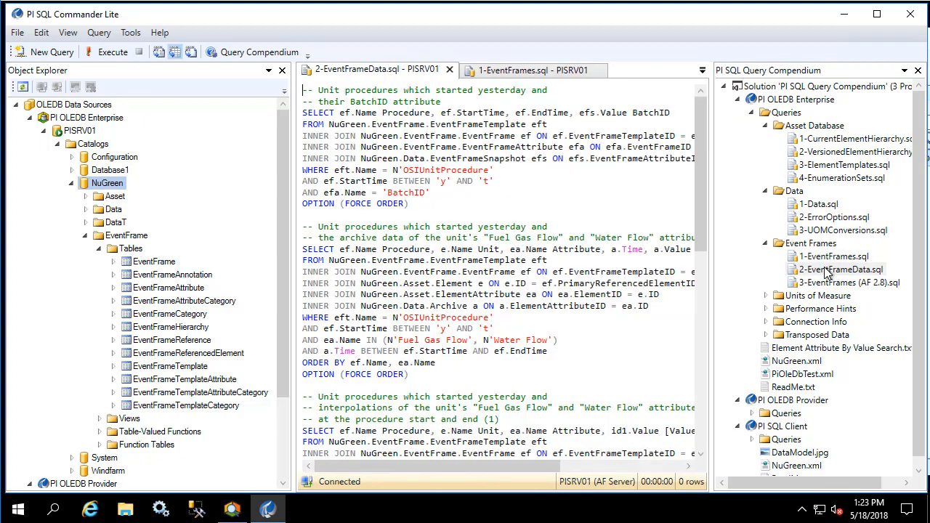
{"action": "mouse_move", "coordinate": [712, 270]}
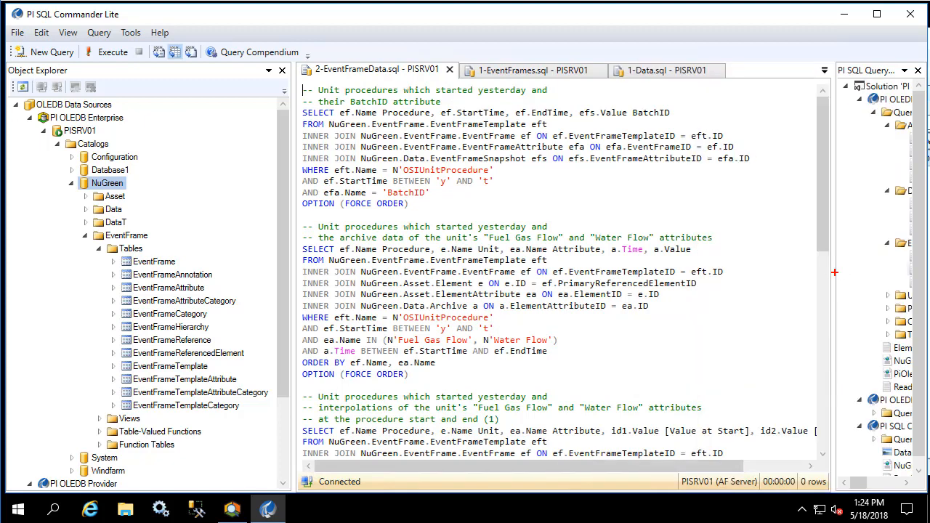
{"action": "mouse_move", "coordinate": [323, 119]}
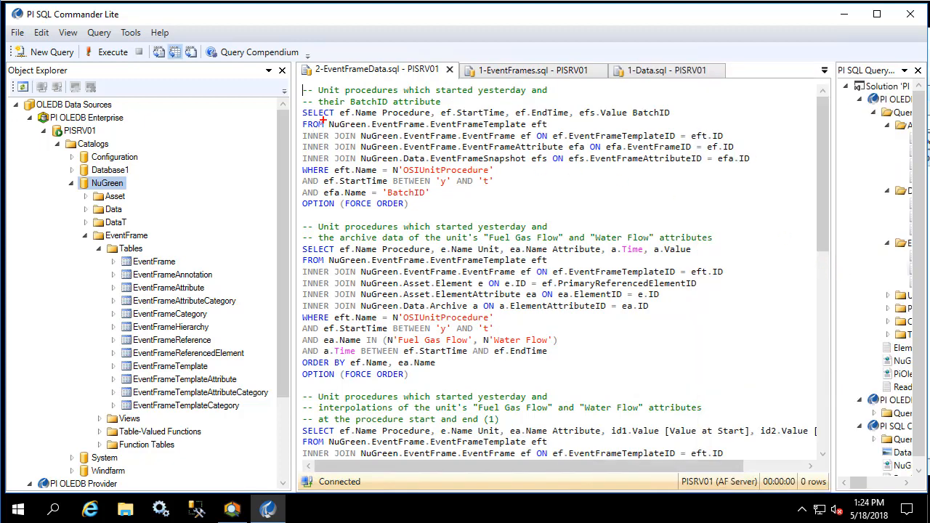
Step: With 2-EventFrameData.sql open, list NuGreen's Data tables including EventFrameArchive and EventFrameSnapshot
{"action": "left_click_drag", "start_coordinate": [326, 119], "coordinate": [465, 151]}
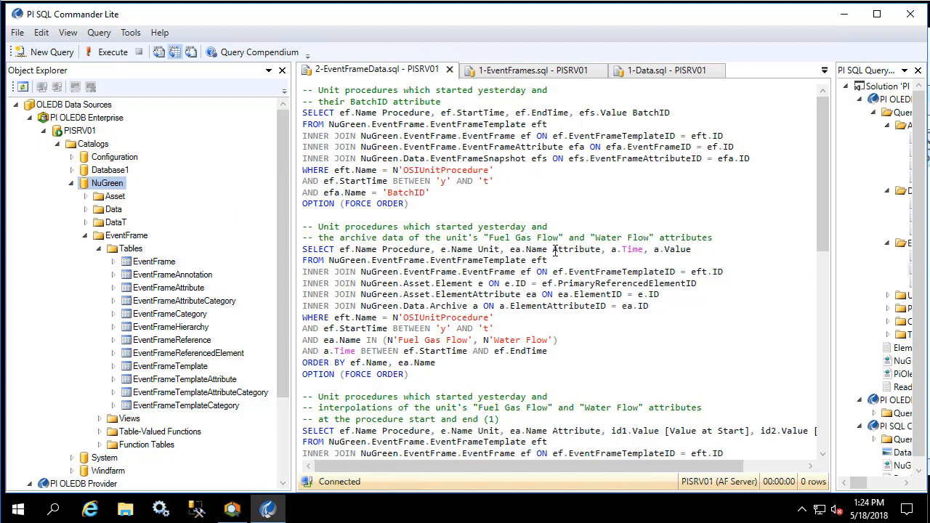
{"action": "left_click", "coordinate": [114, 210]}
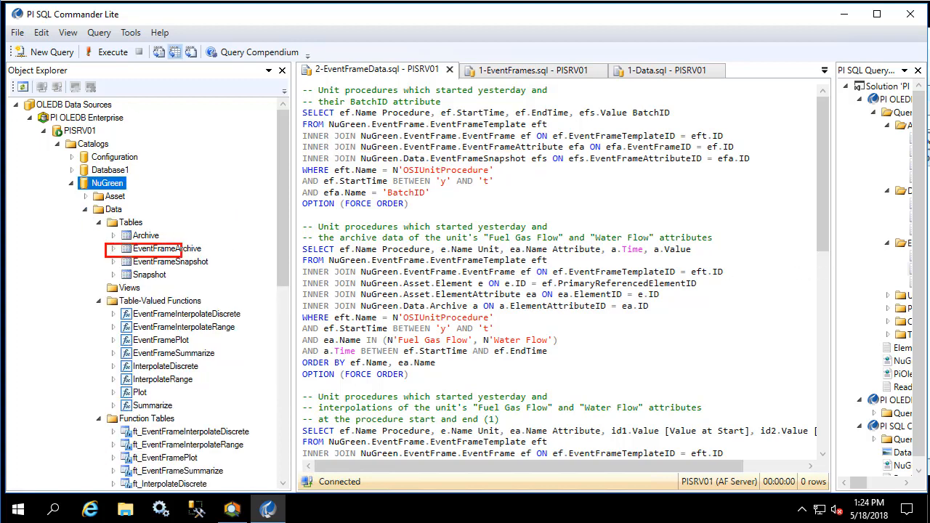
{"action": "left_click", "coordinate": [171, 261]}
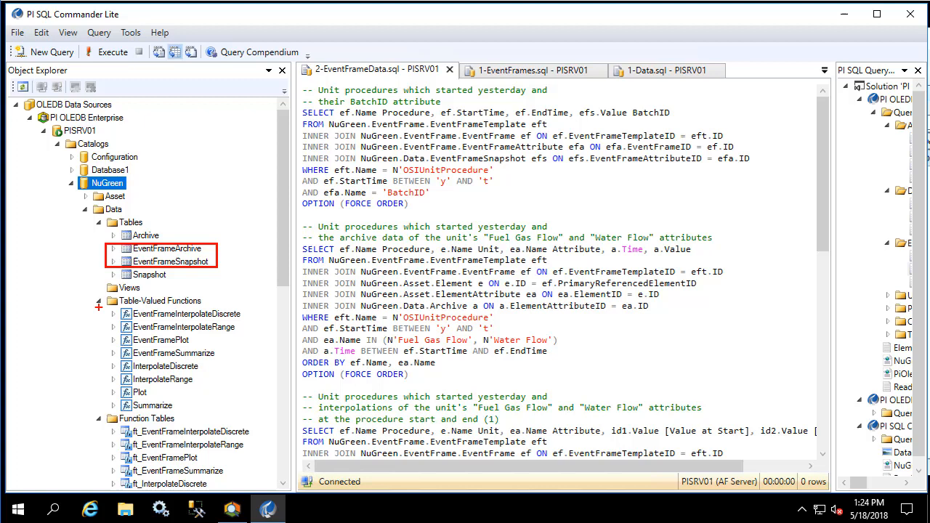